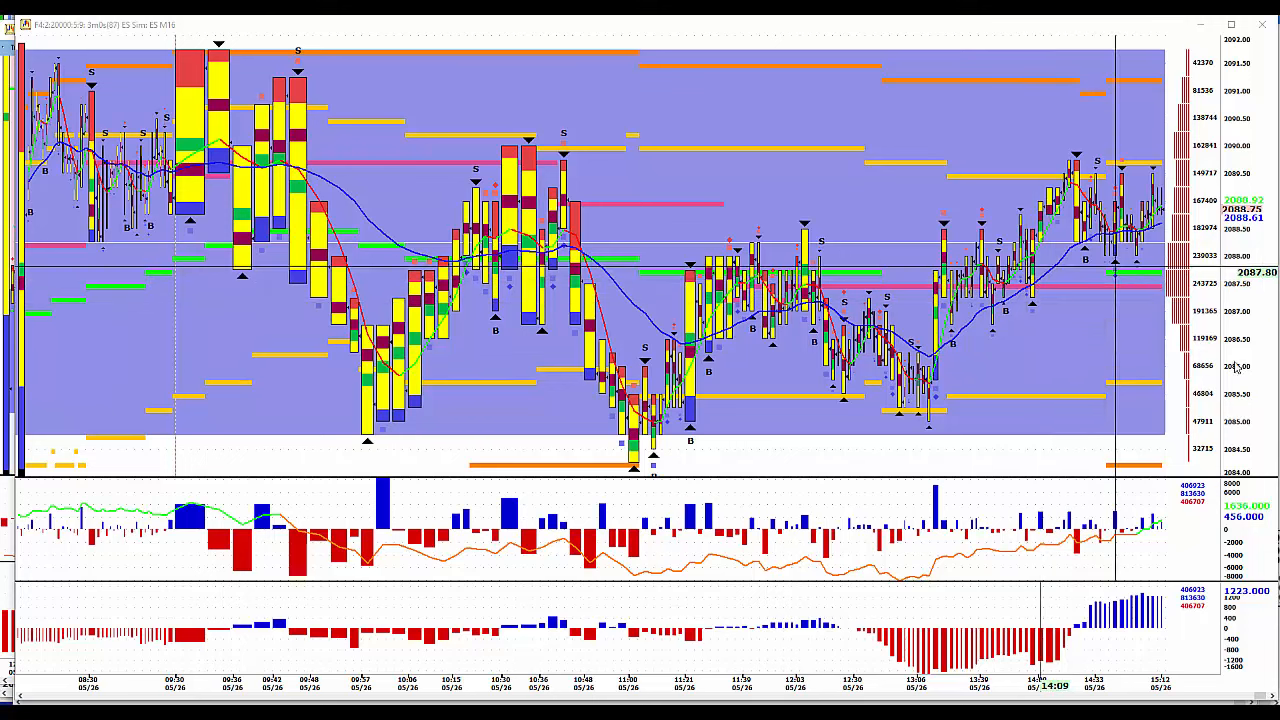
mouse_move(792, 300)
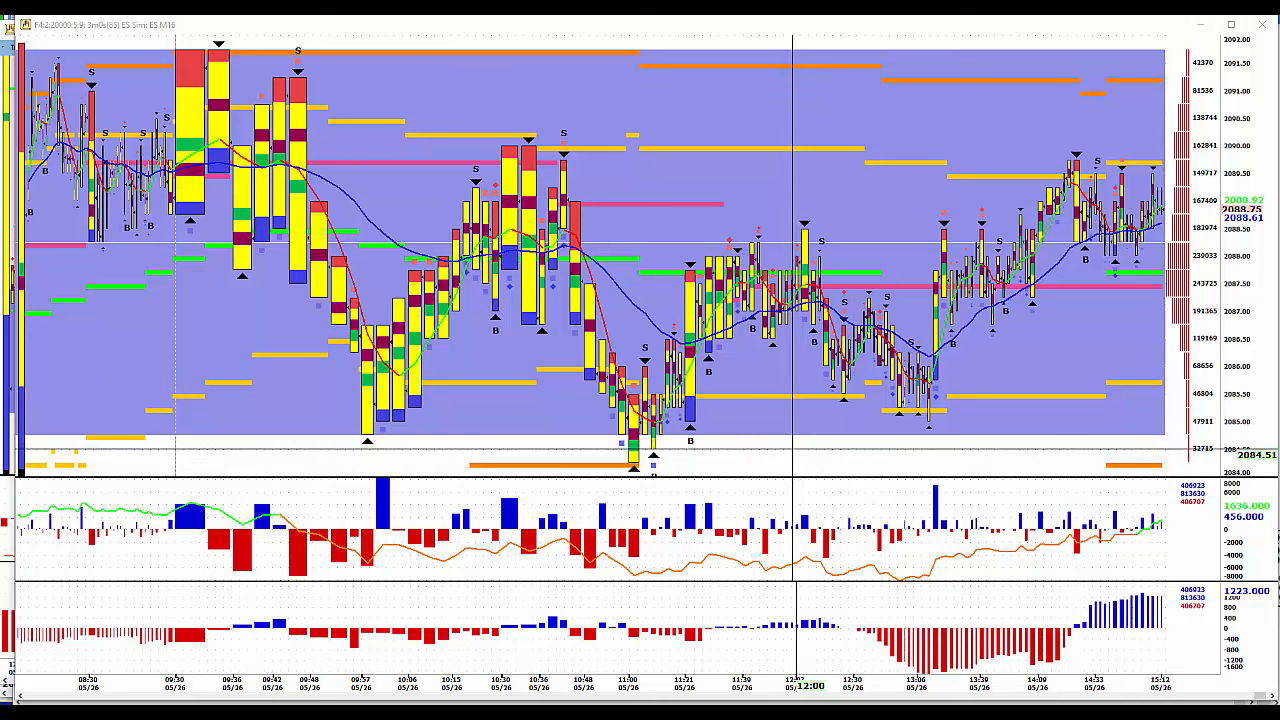
mouse_move(1224, 62)
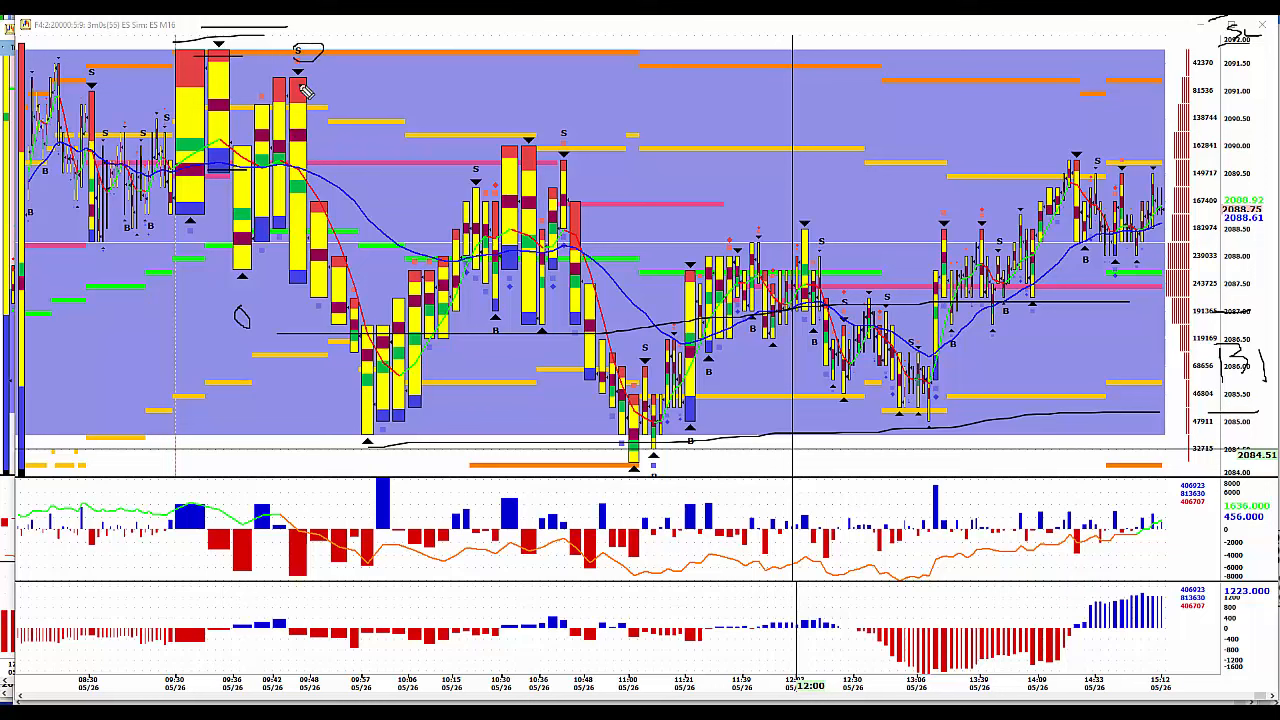
mouse_move(376, 468)
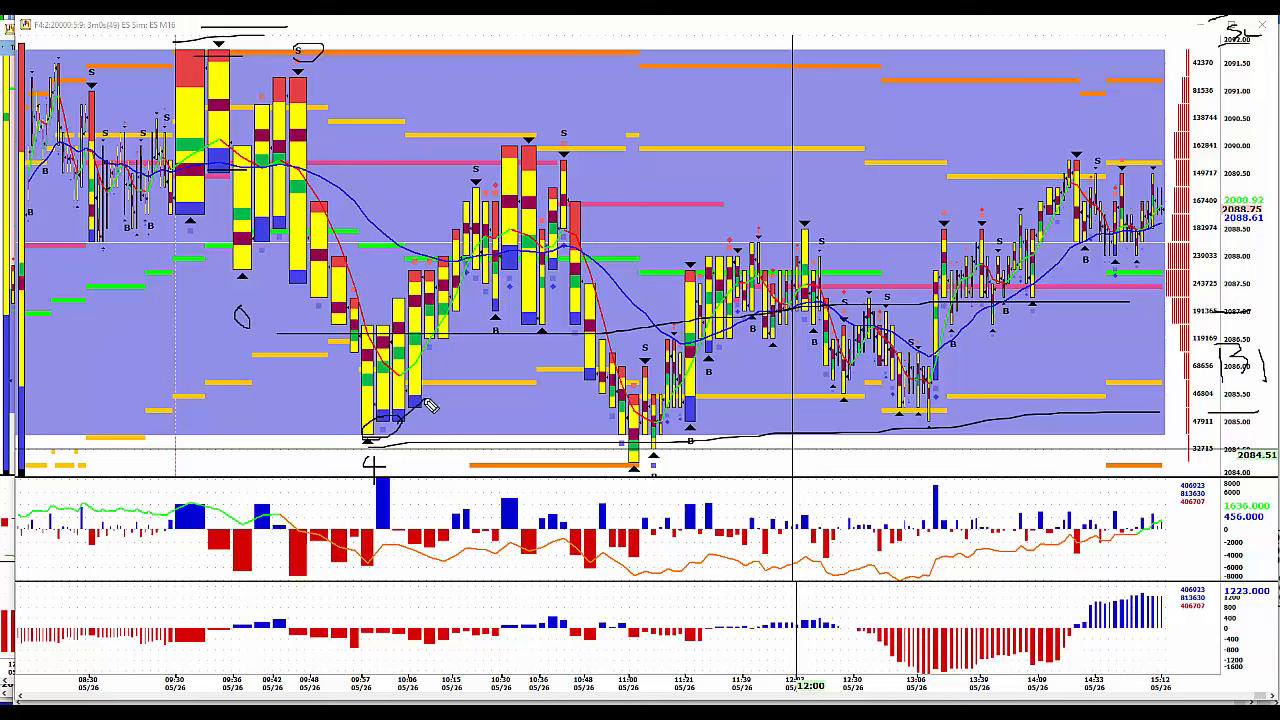
mouse_move(480, 144)
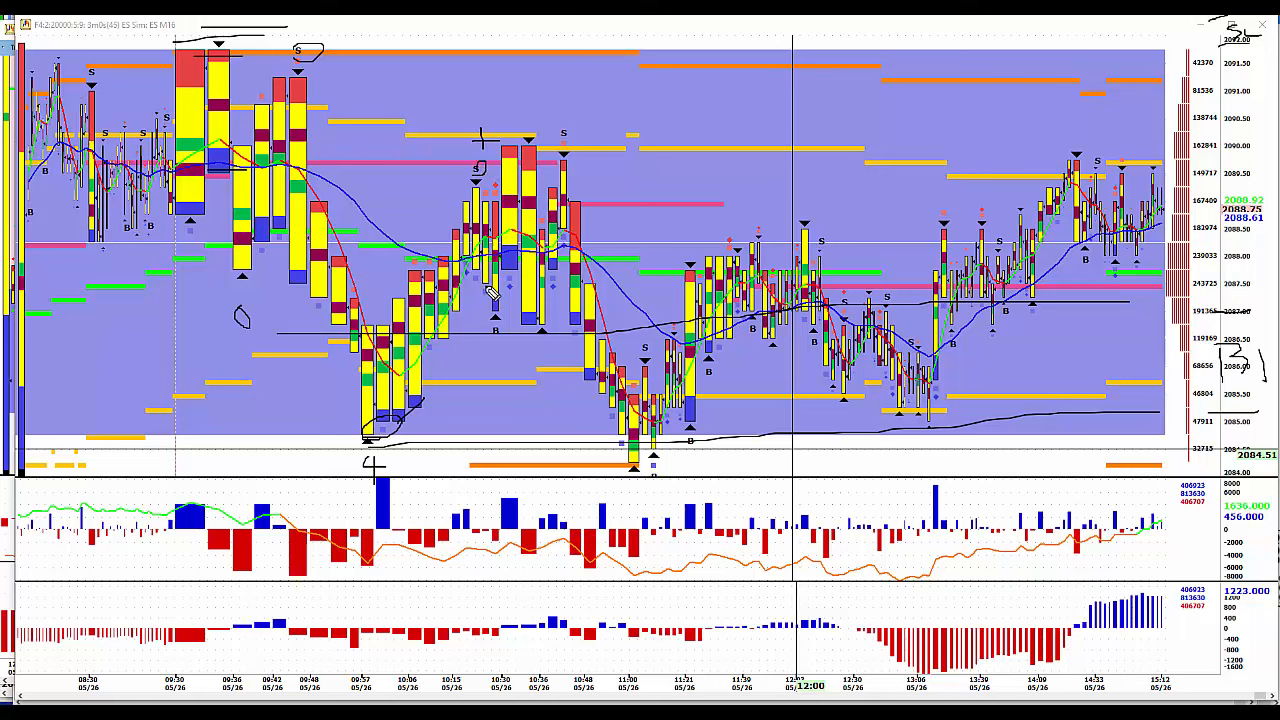
mouse_move(504, 350)
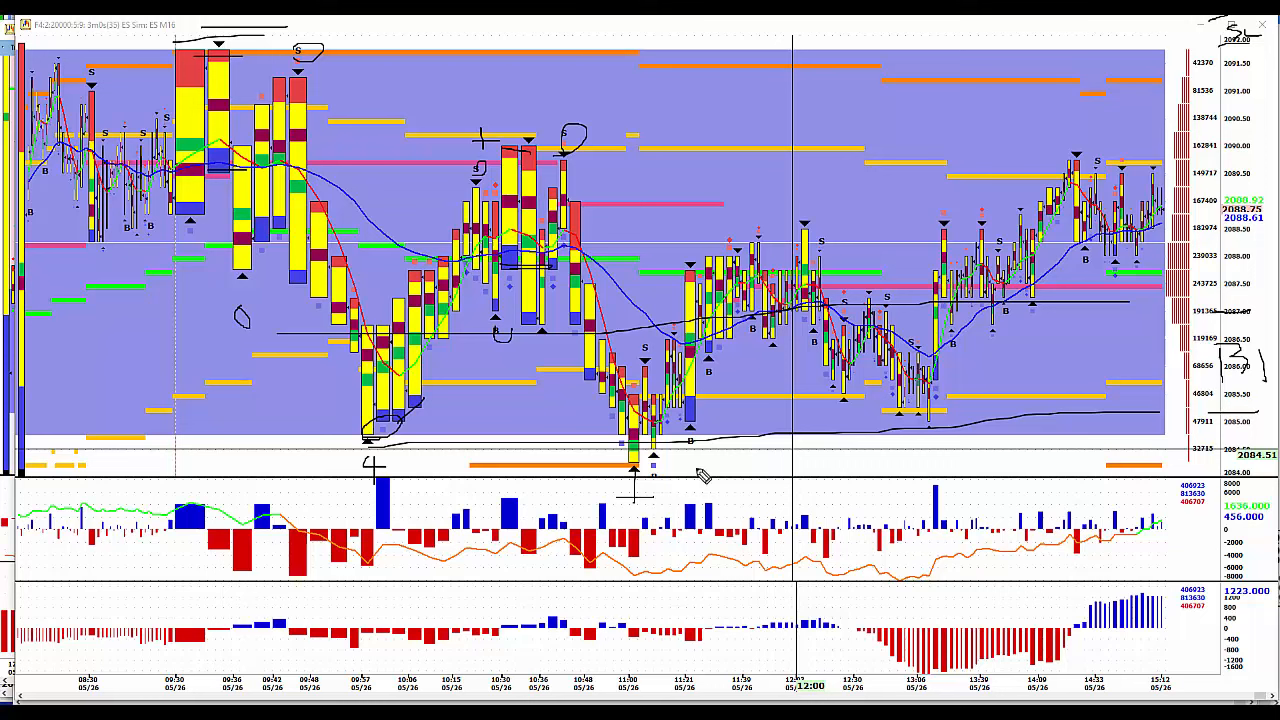
mouse_move(690, 464)
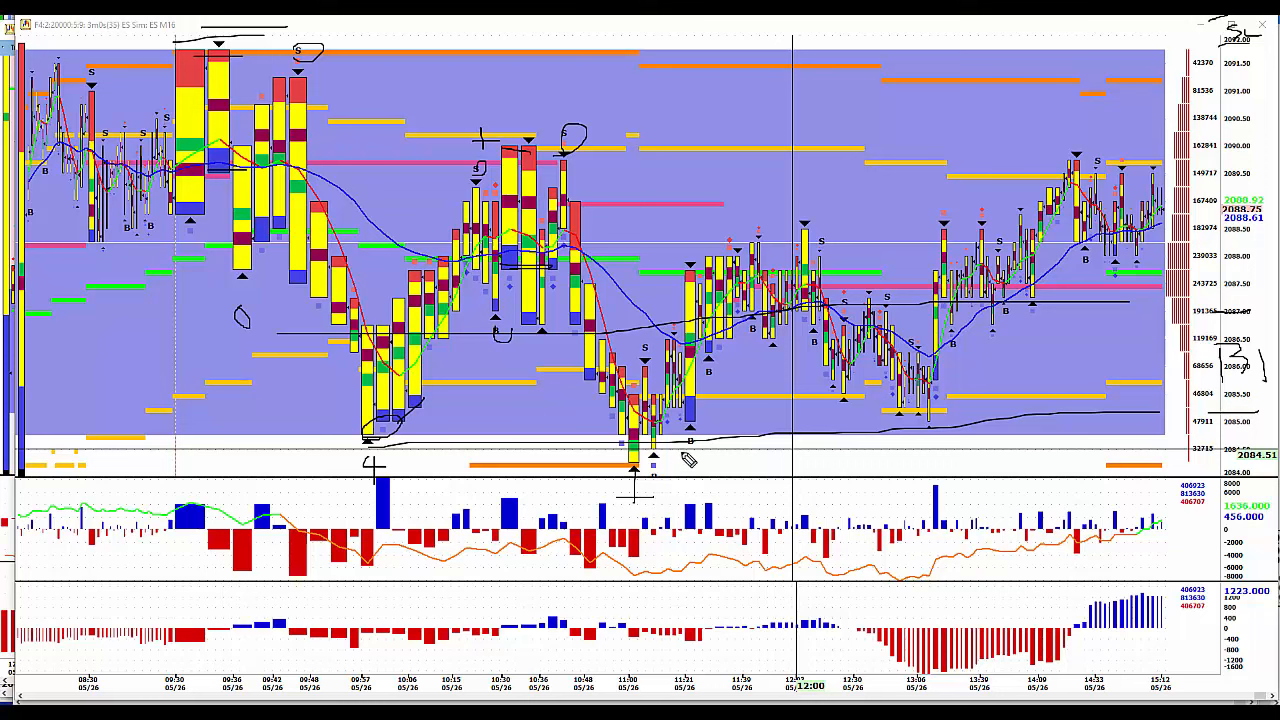
mouse_move(688, 276)
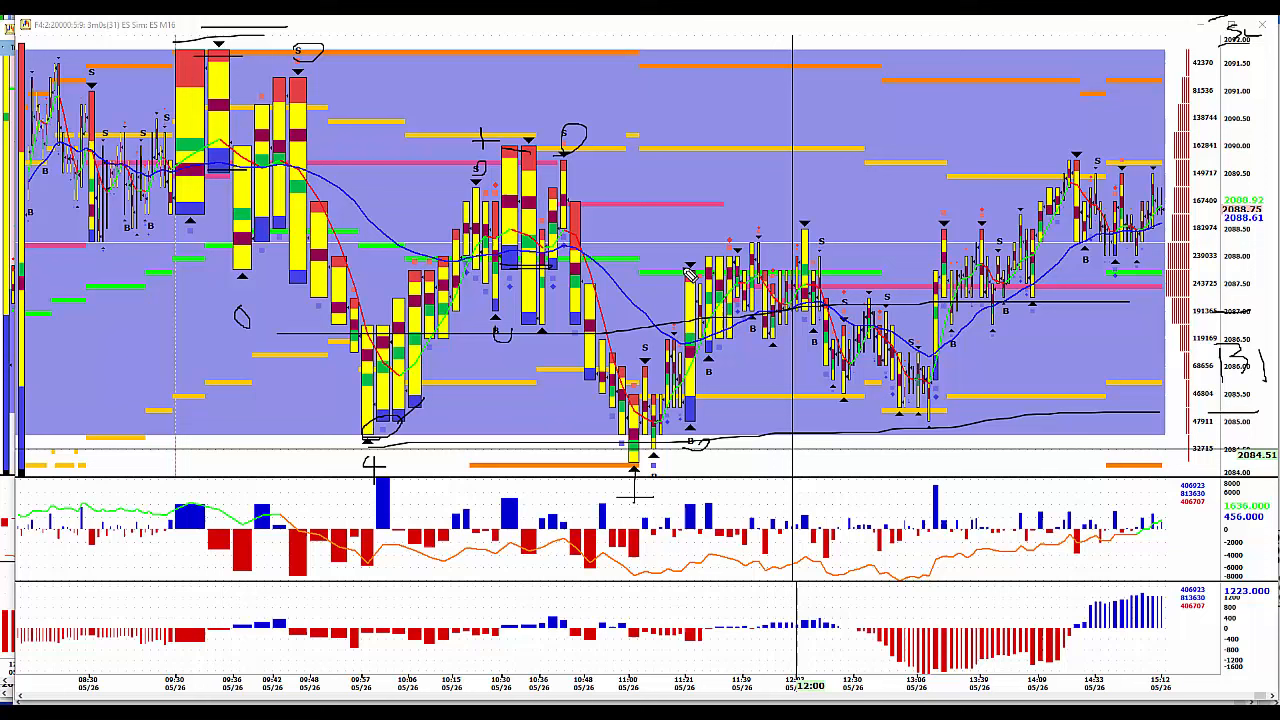
mouse_move(660, 364)
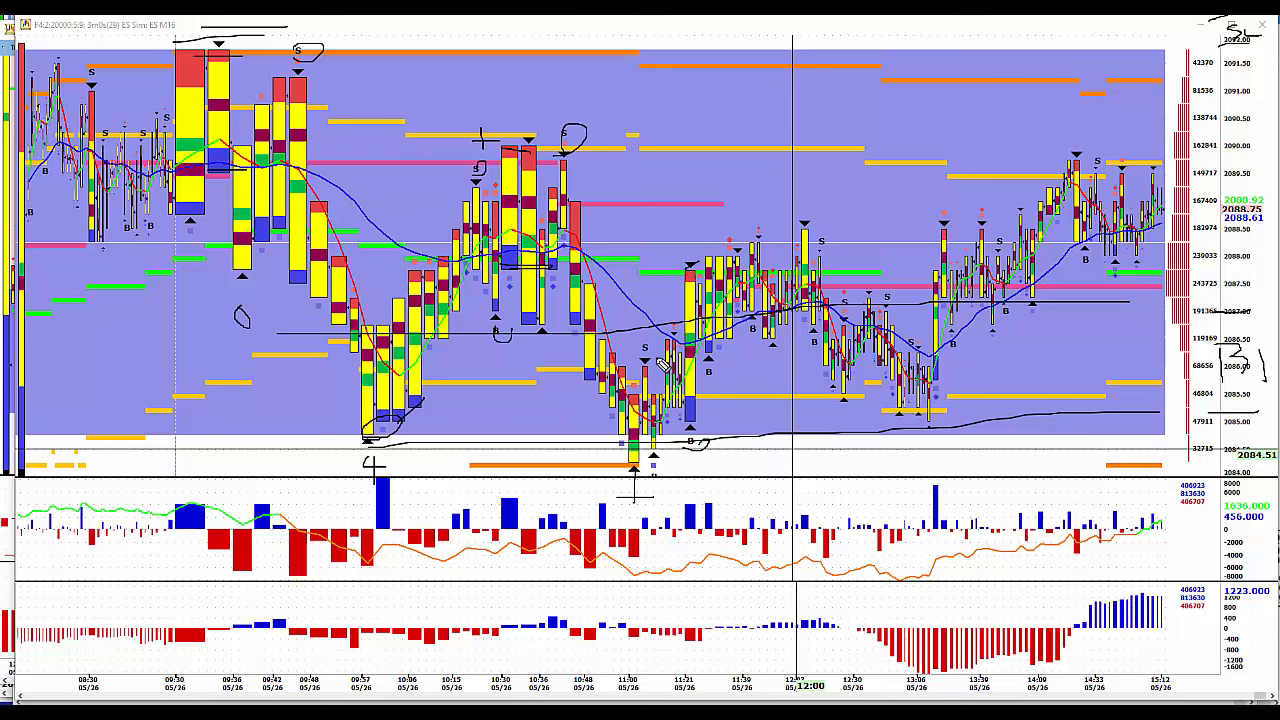
mouse_move(736, 250)
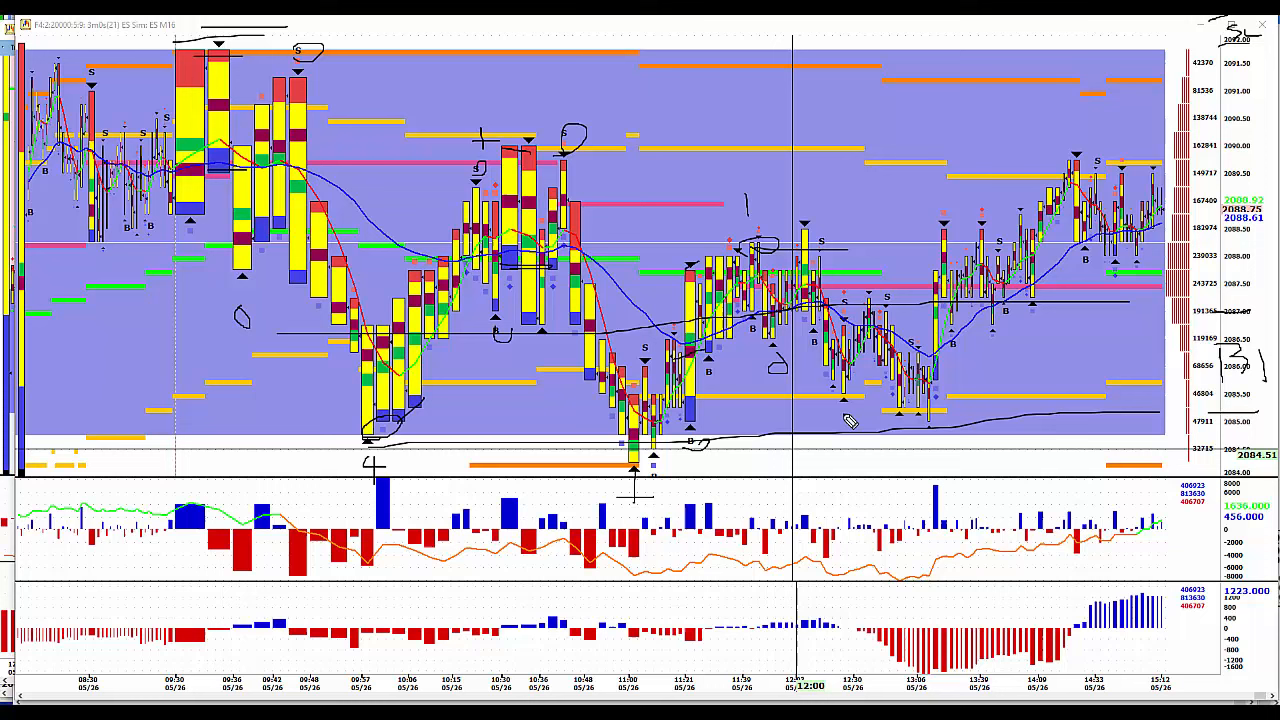
mouse_move(896, 318)
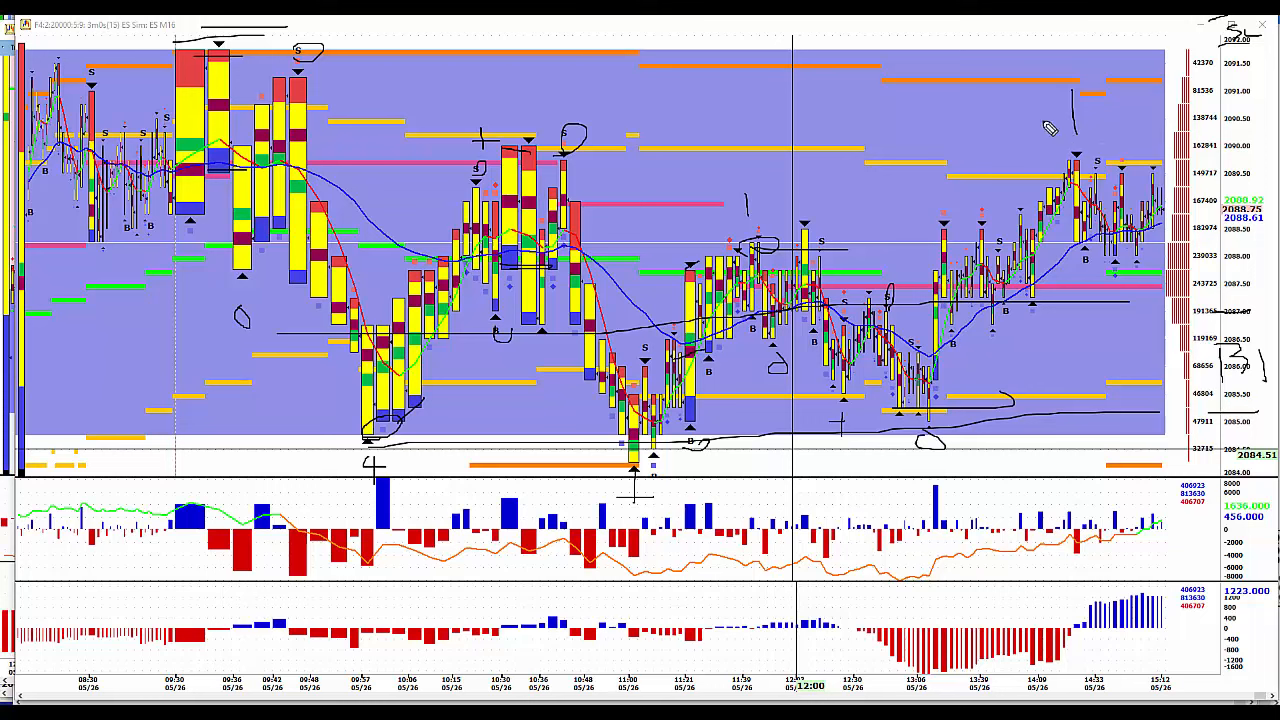
- Draw a line marking the level near the ES chart's recent highs
left_click_drag(1050, 130, 1140, 104)
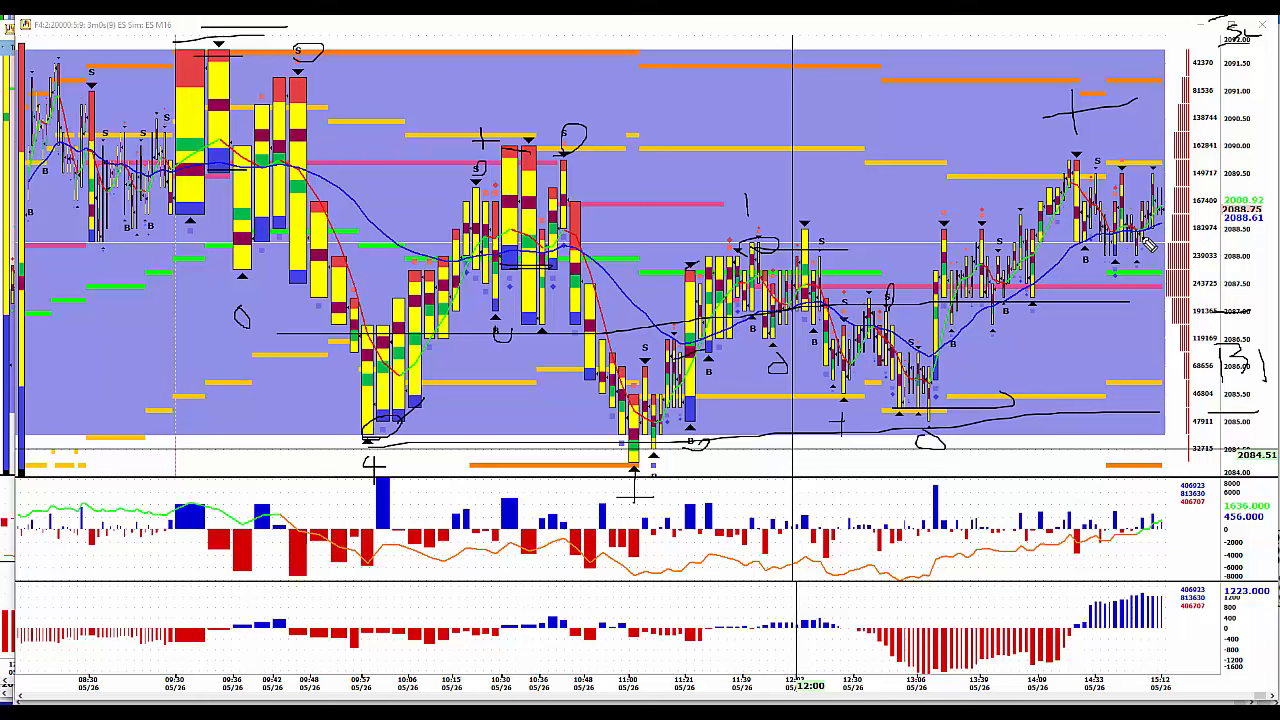
mouse_move(1148, 248)
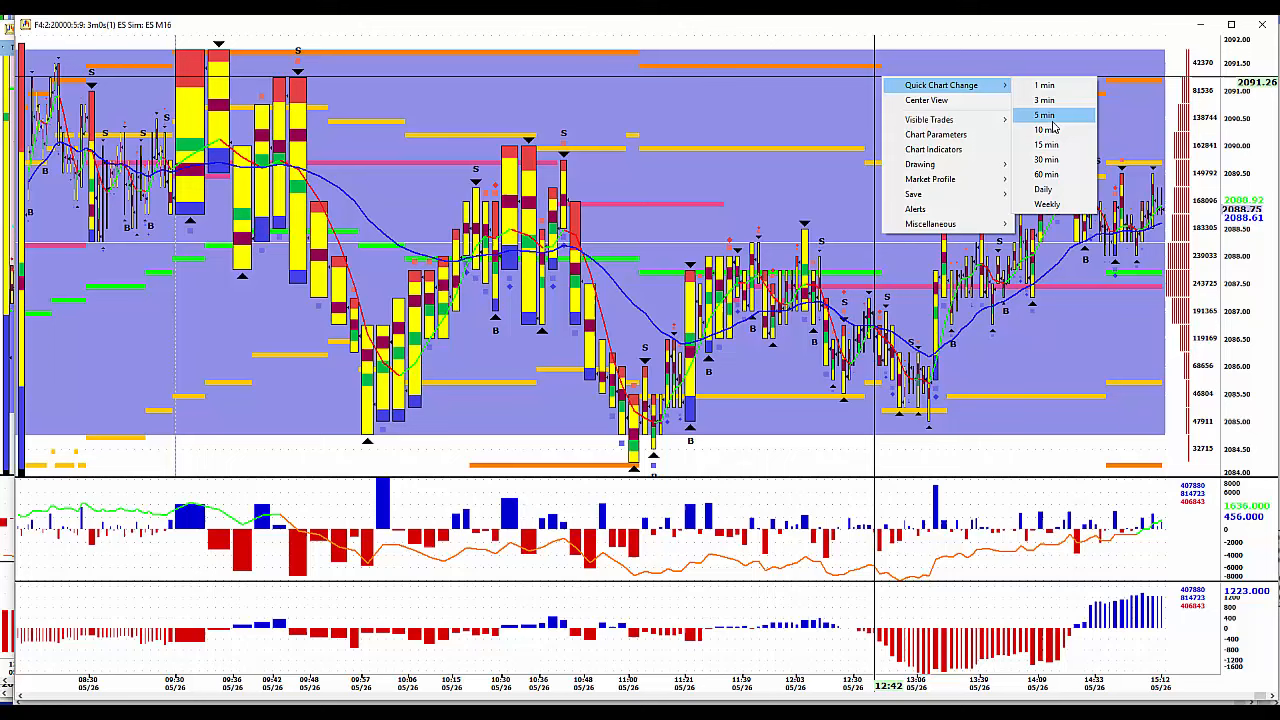
- Switch the ES chart to a longer bar interval via Quick Chart Change
left_click(1046, 128)
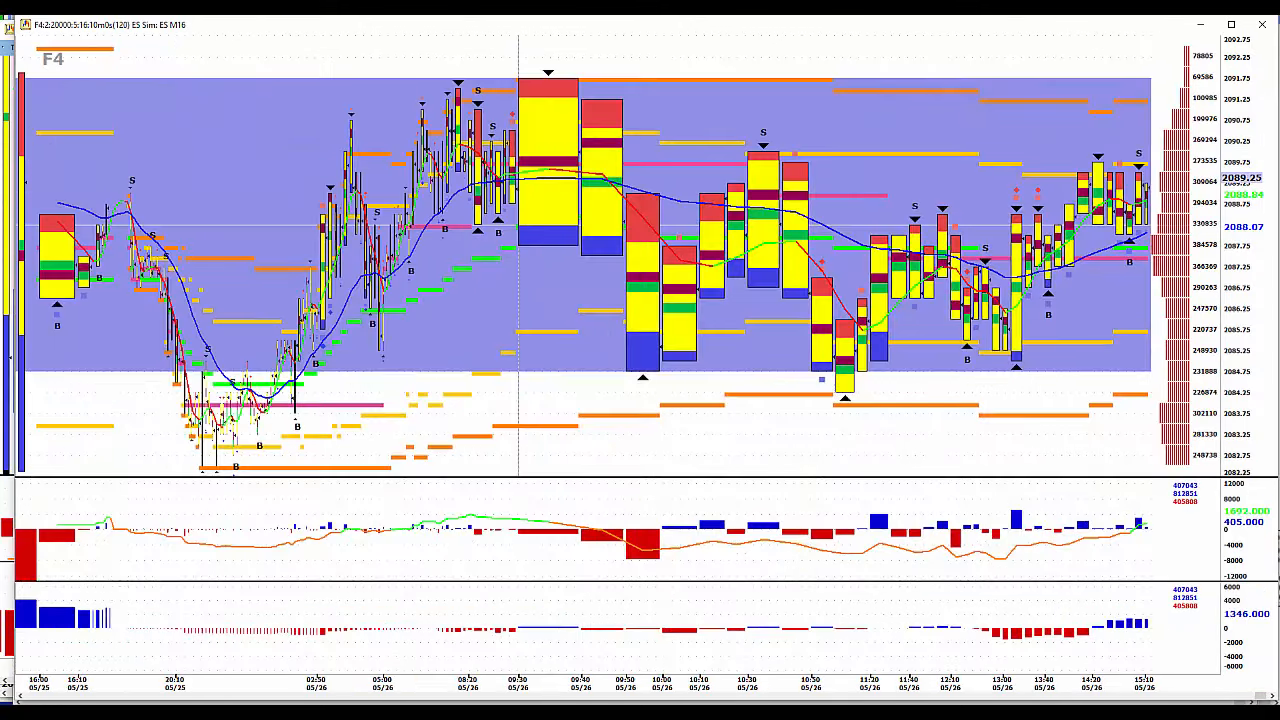
mouse_move(610, 140)
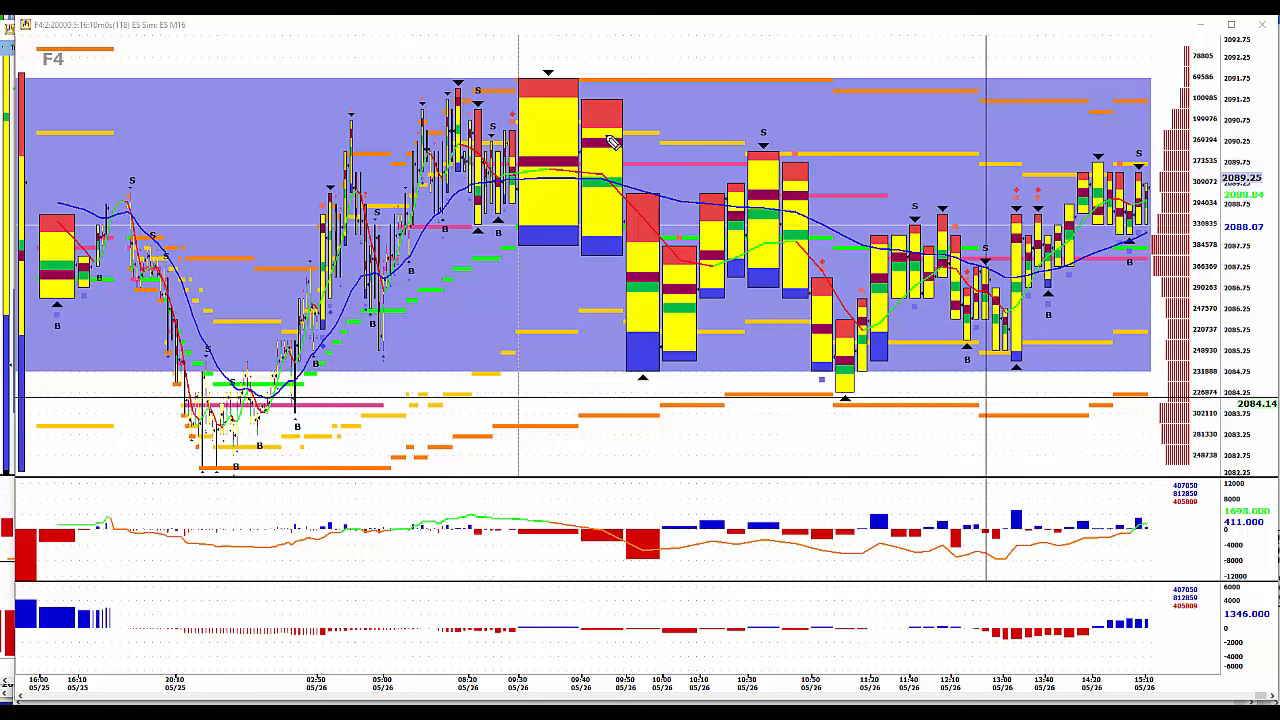
mouse_move(608, 104)
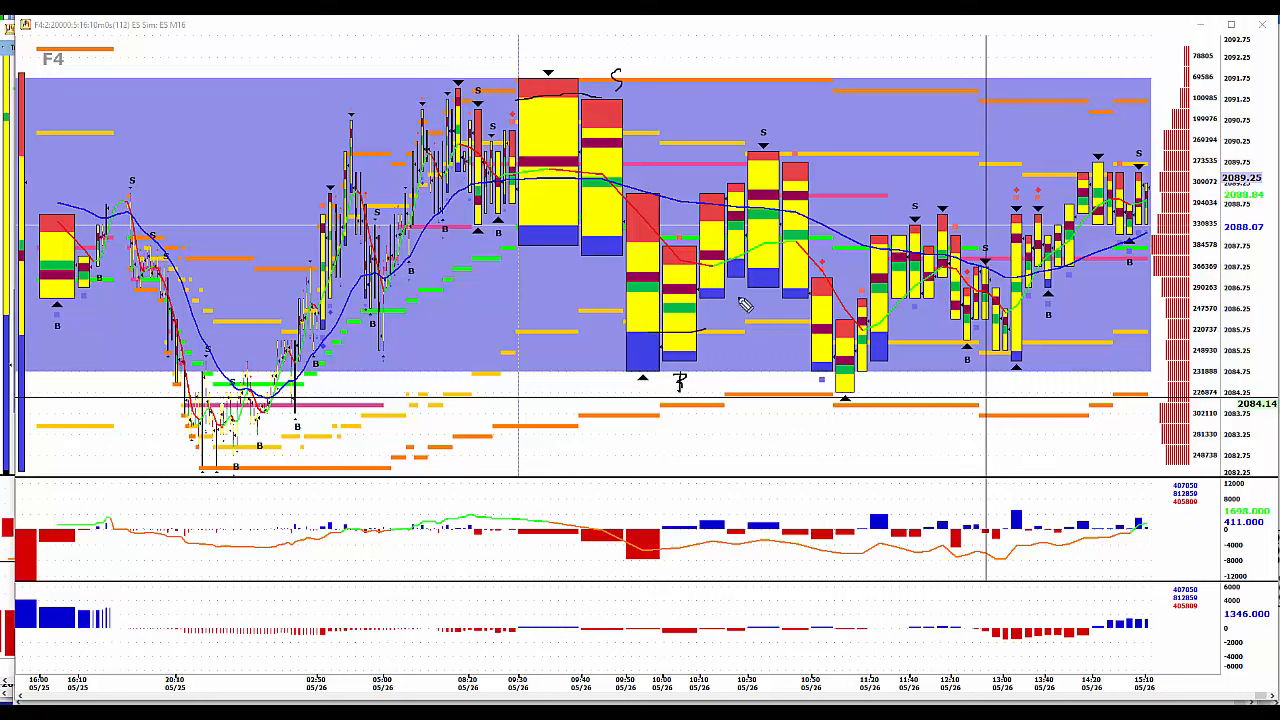
mouse_move(816, 164)
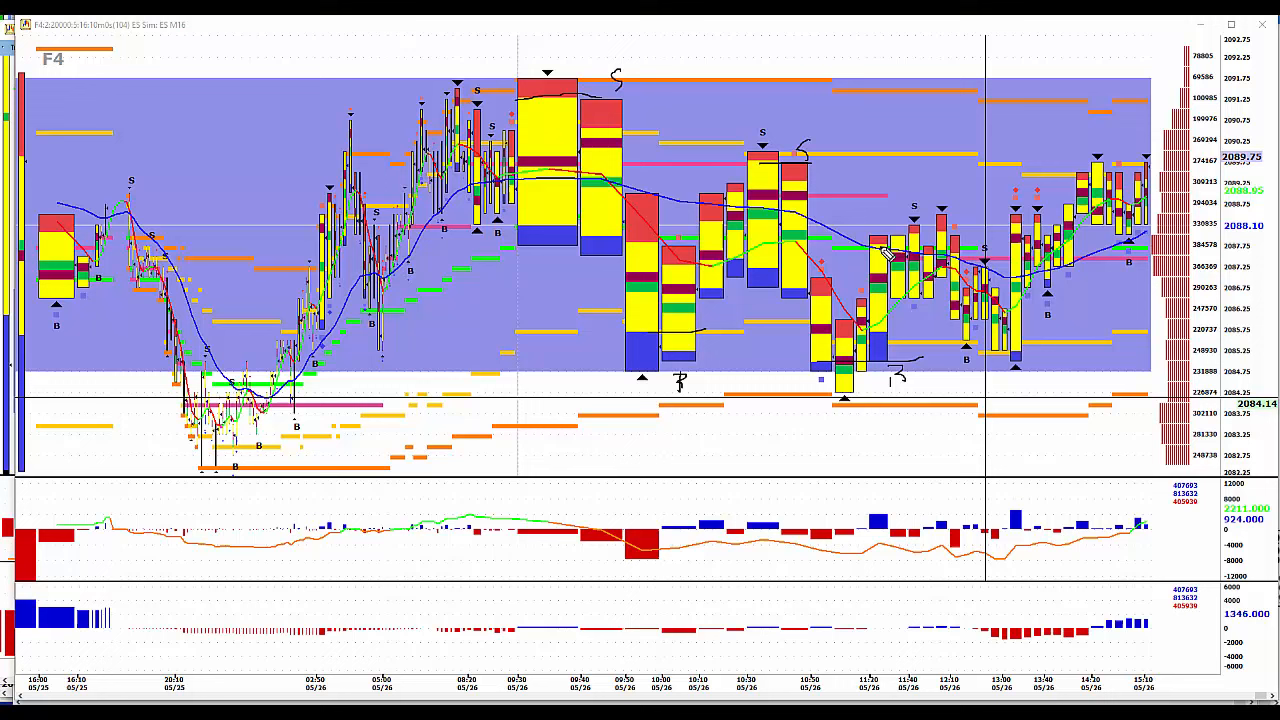
mouse_move(984, 390)
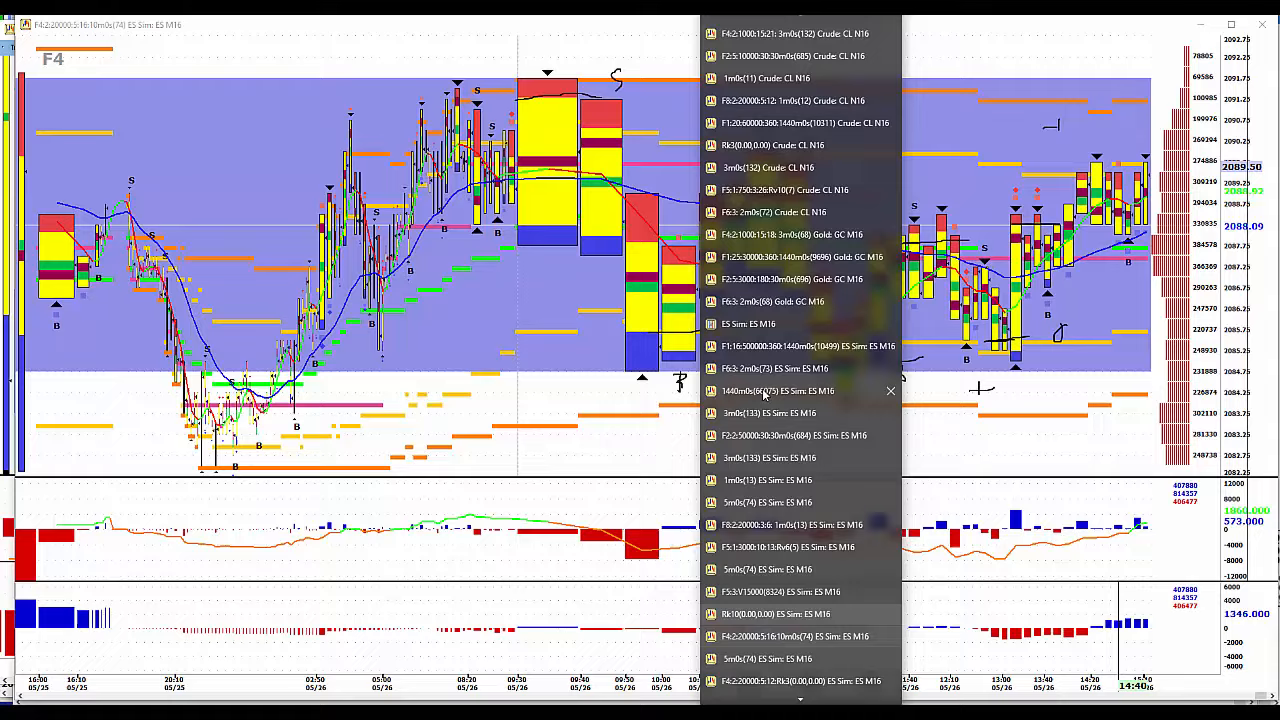
- Select the ES Sims market profile chart from the window list
left_click(804, 344)
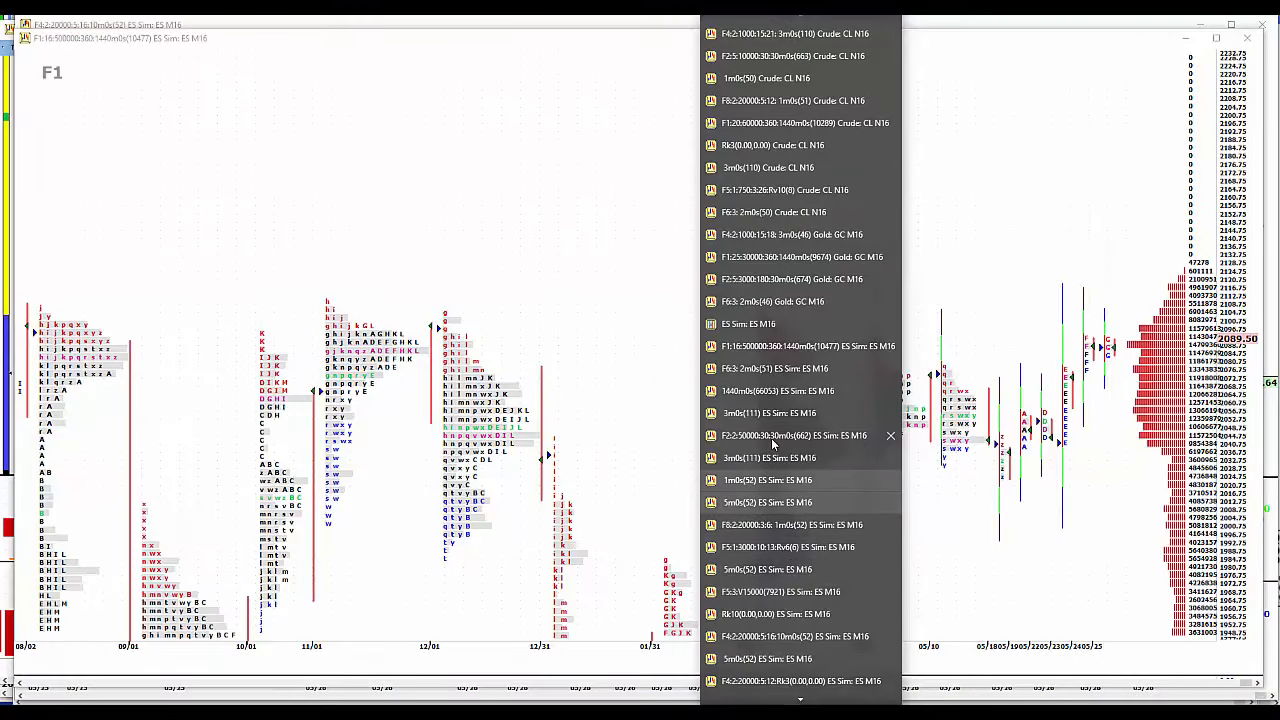
- Bring the F2 intraday ES market profile window forward from the window list
left_click(792, 436)
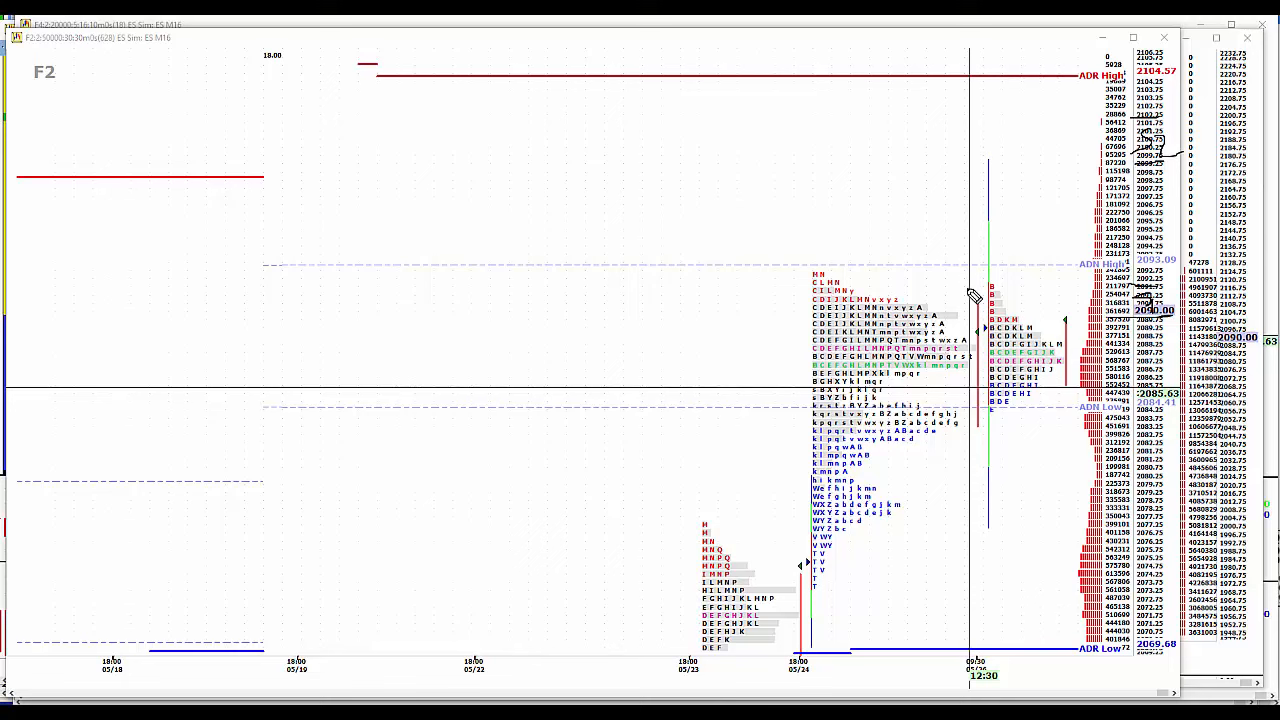
mouse_move(1100, 444)
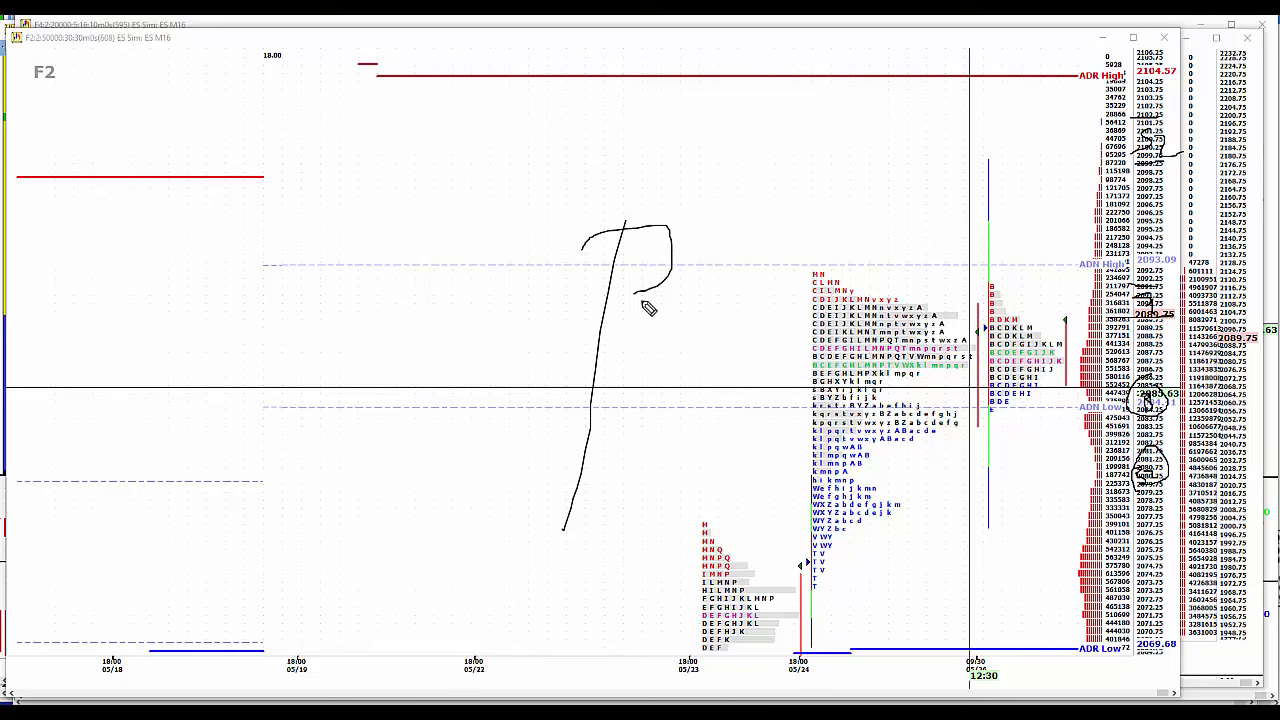
mouse_move(316, 110)
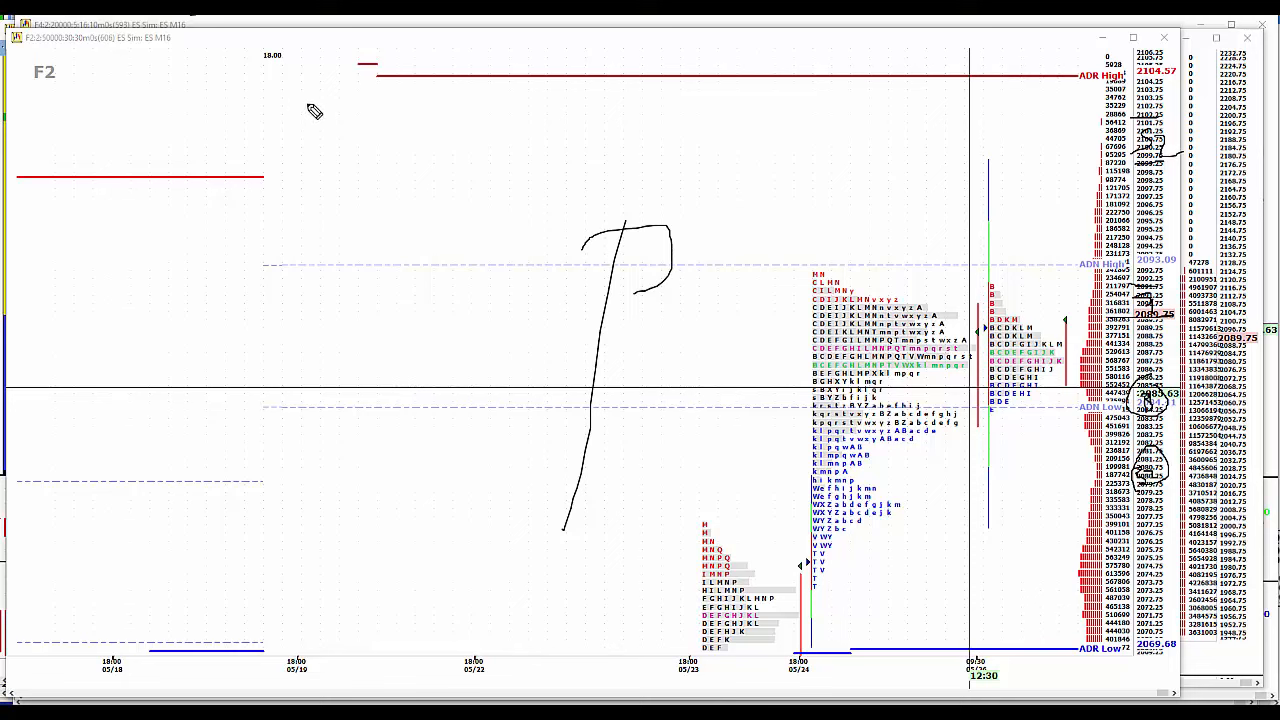
mouse_move(316, 130)
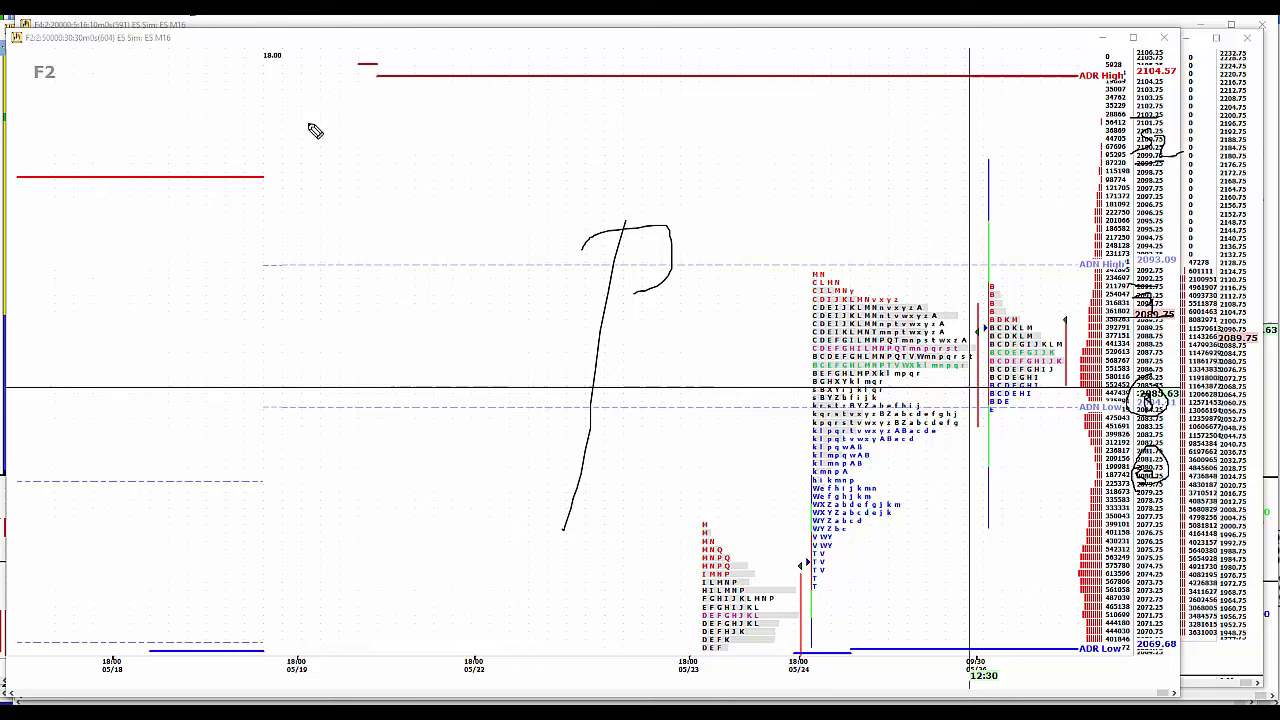
mouse_move(318, 136)
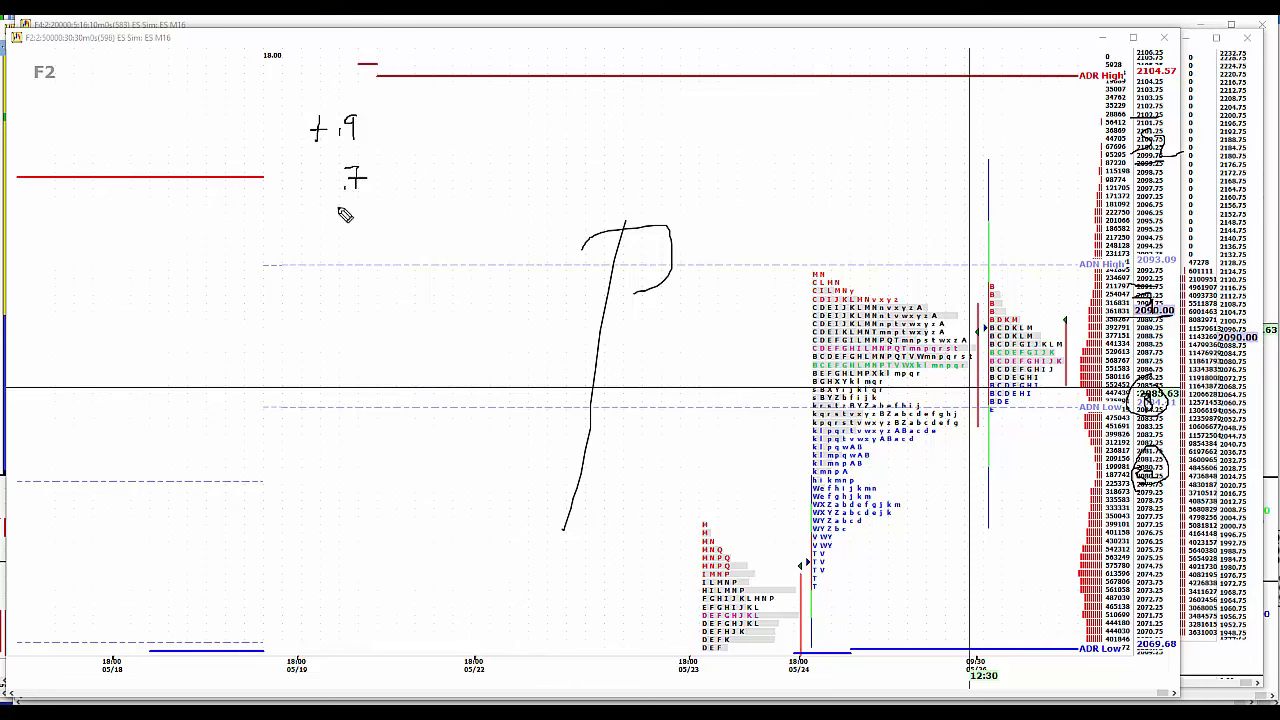
mouse_move(296, 224)
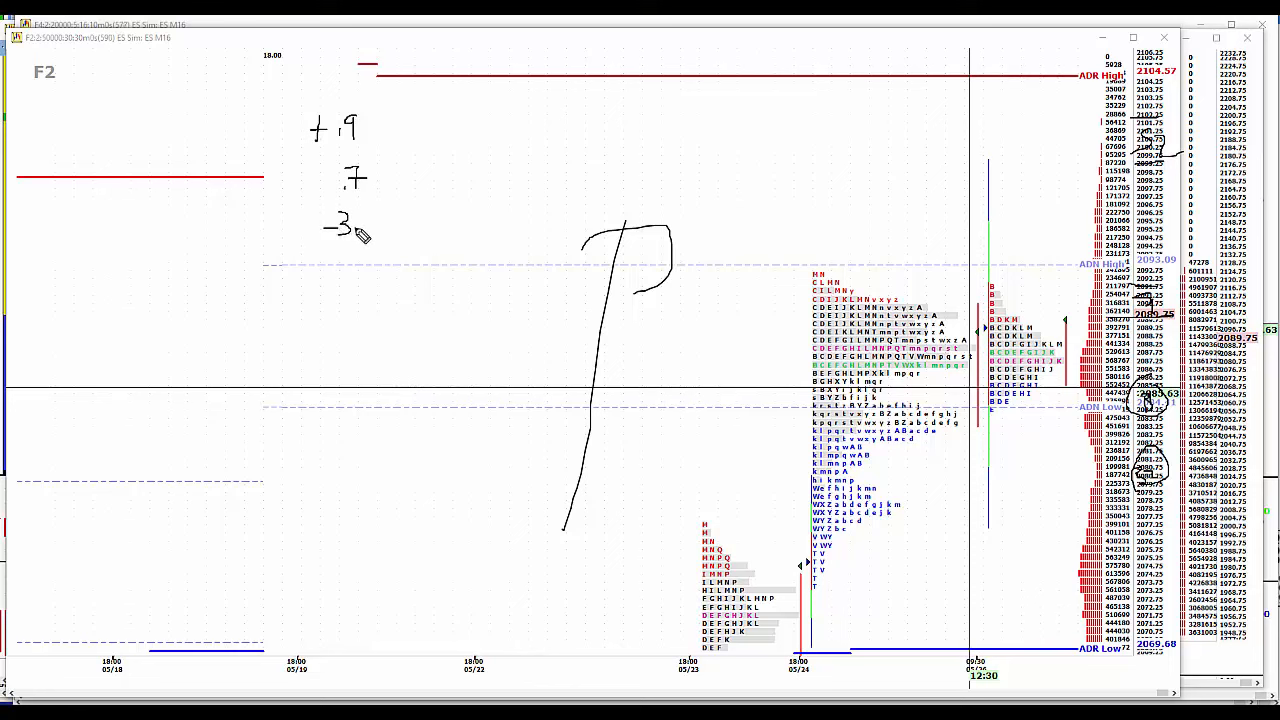
- Hand-write the column of price figures (+9, 7, -36, 95.5, 44) beside the P-shaped sketch
left_click_drag(360, 224, 376, 220)
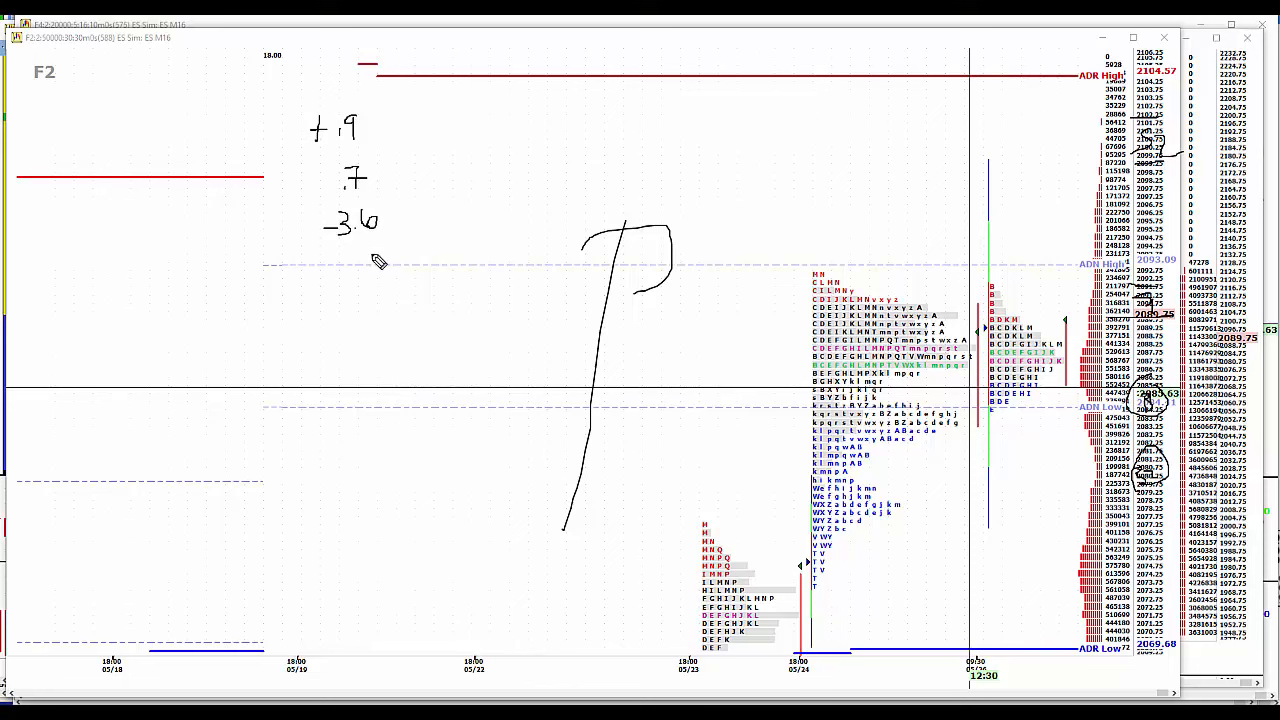
mouse_move(338, 242)
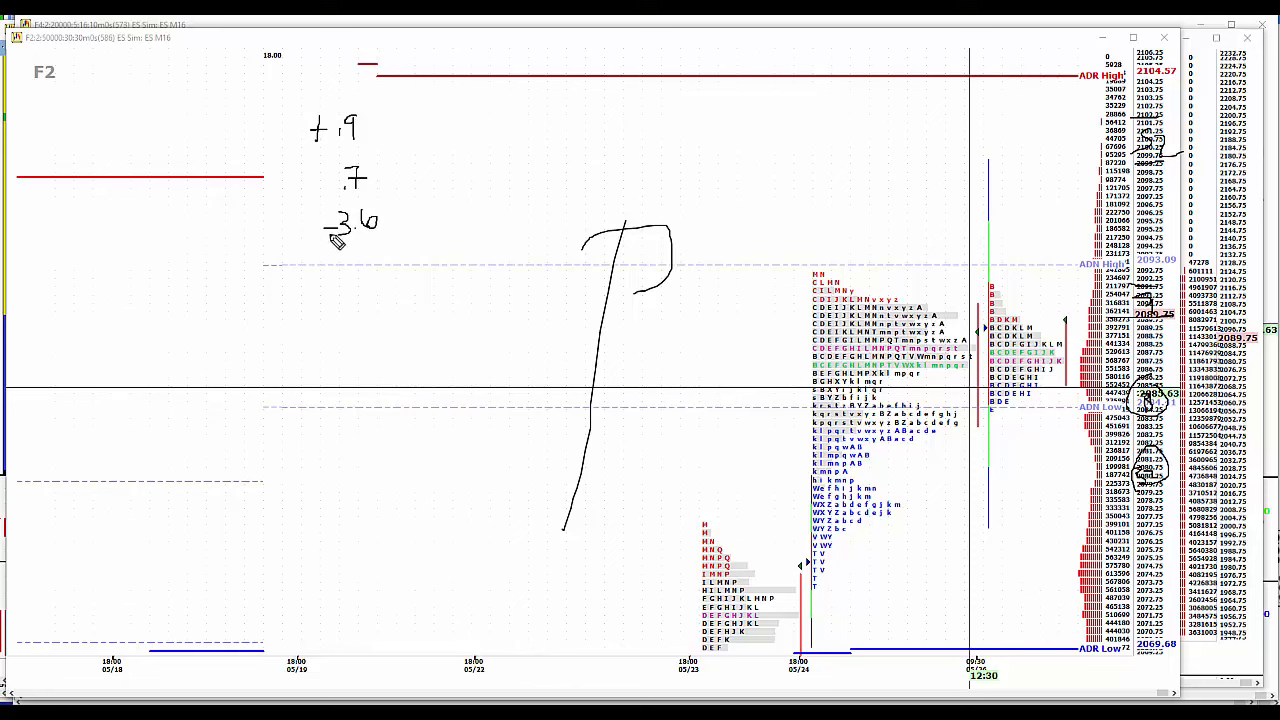
left_click_drag(340, 258, 356, 268)
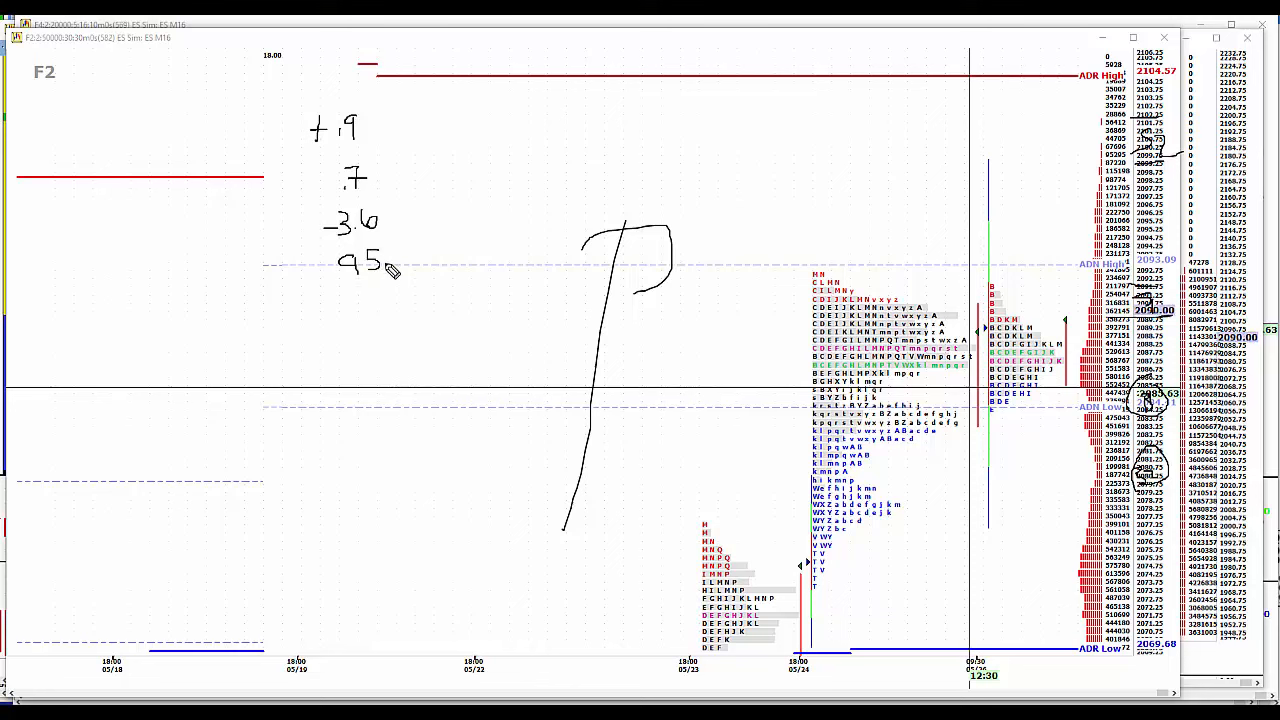
mouse_move(410, 248)
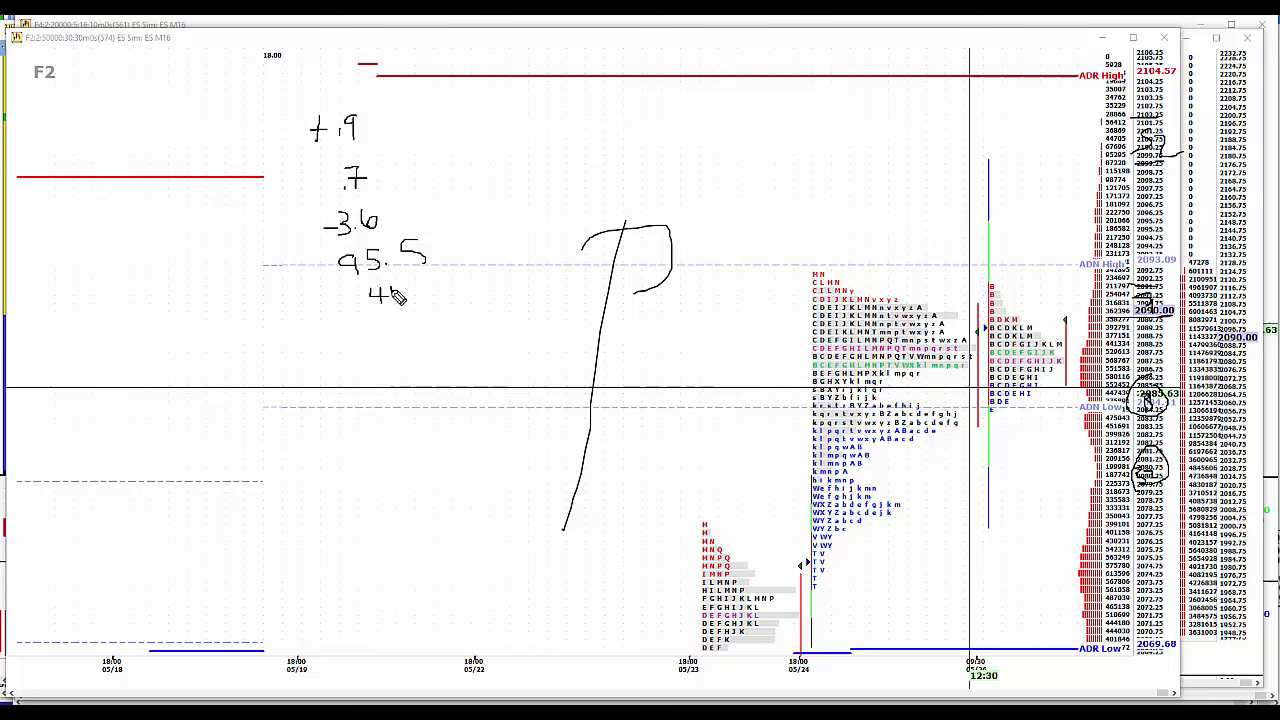
left_click_drag(384, 290, 410, 296)
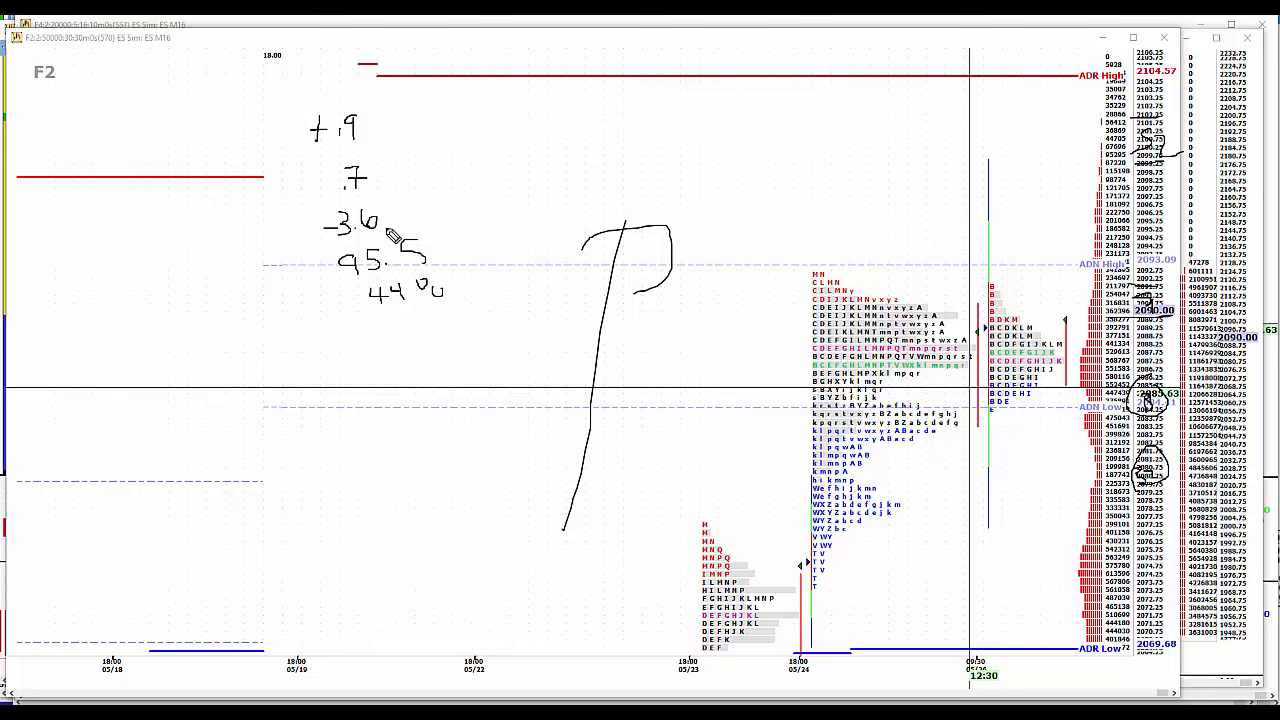
mouse_move(390, 144)
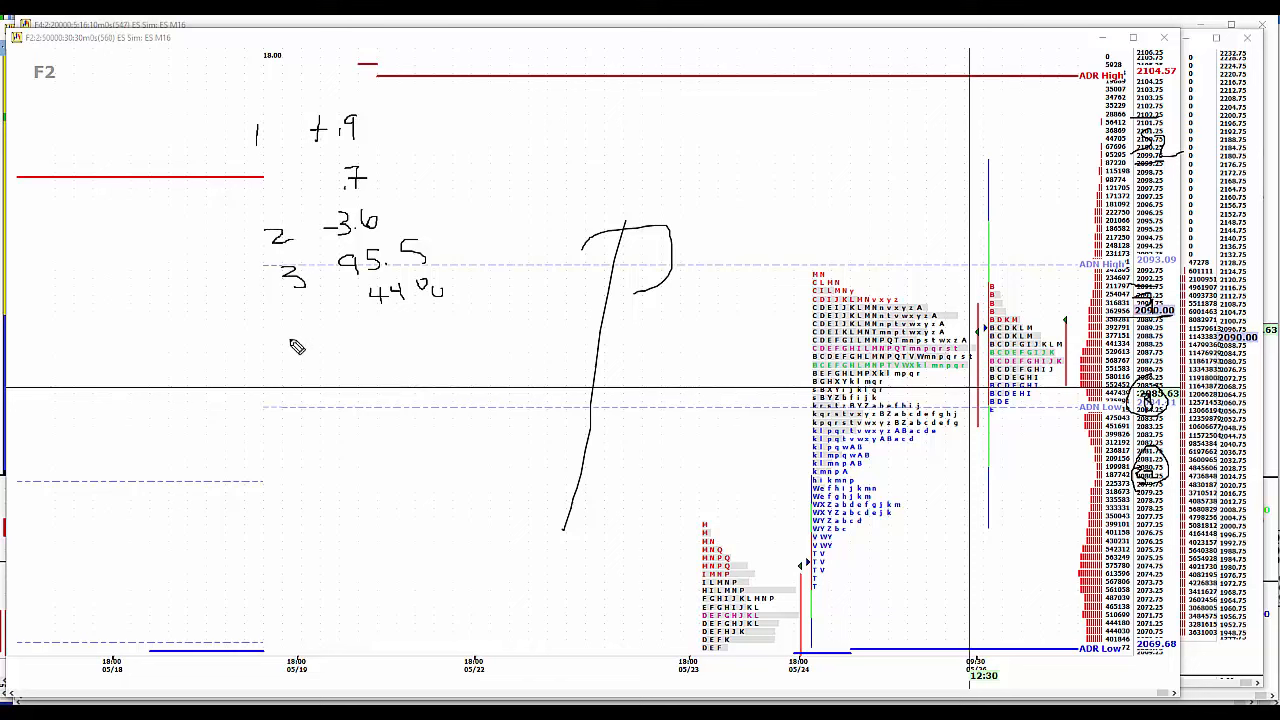
mouse_move(328, 364)
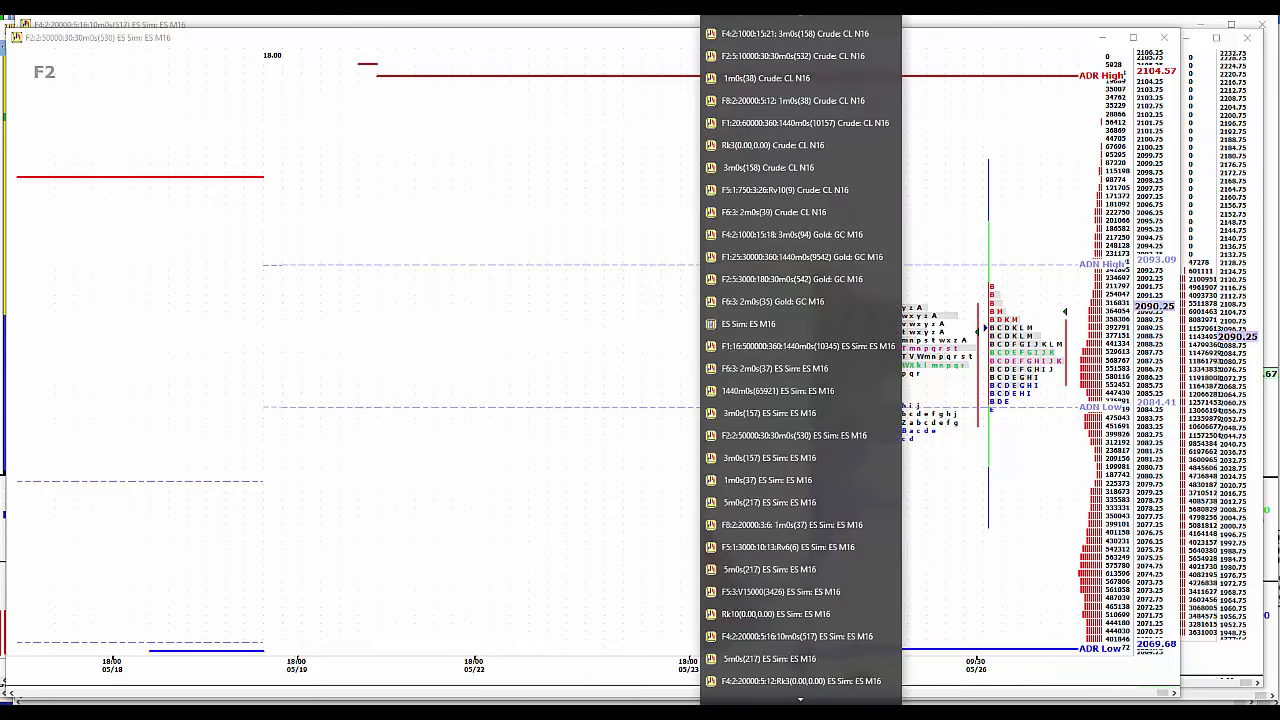
- Scroll the chart list to the ZN Sim ZN M16 entries and load a ZN chart
scroll("down", 3)
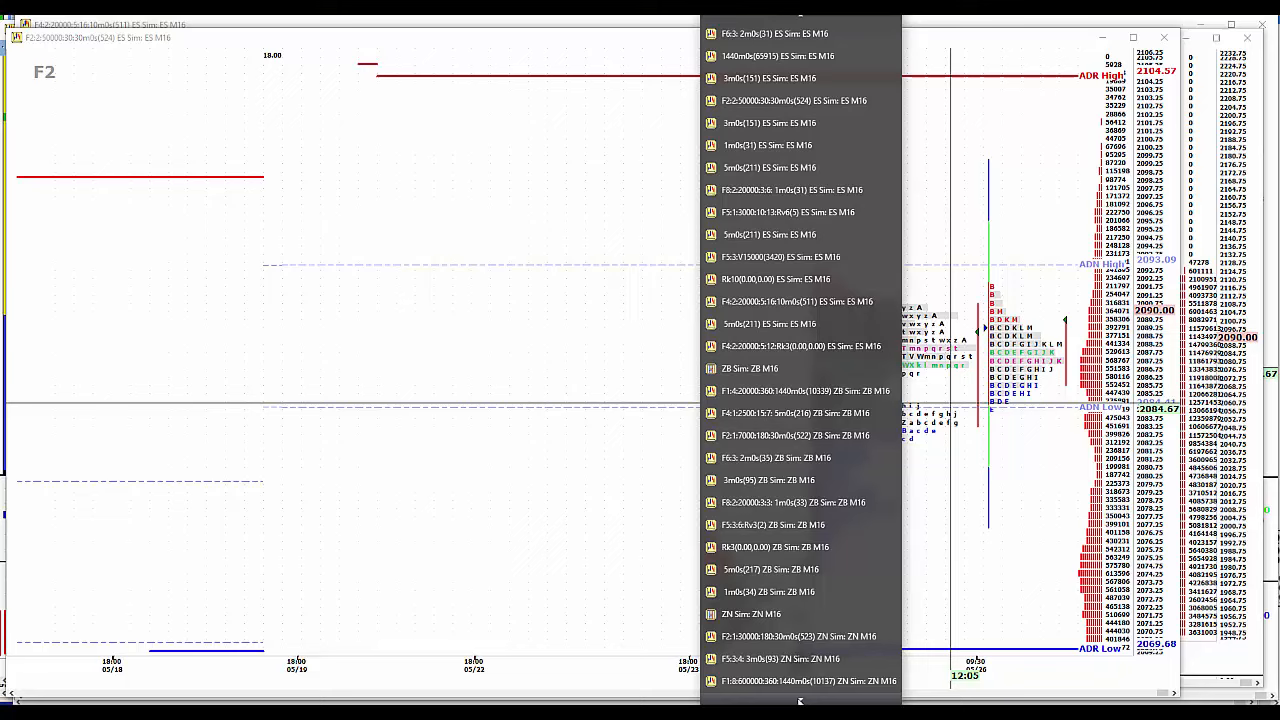
scroll("down", 3)
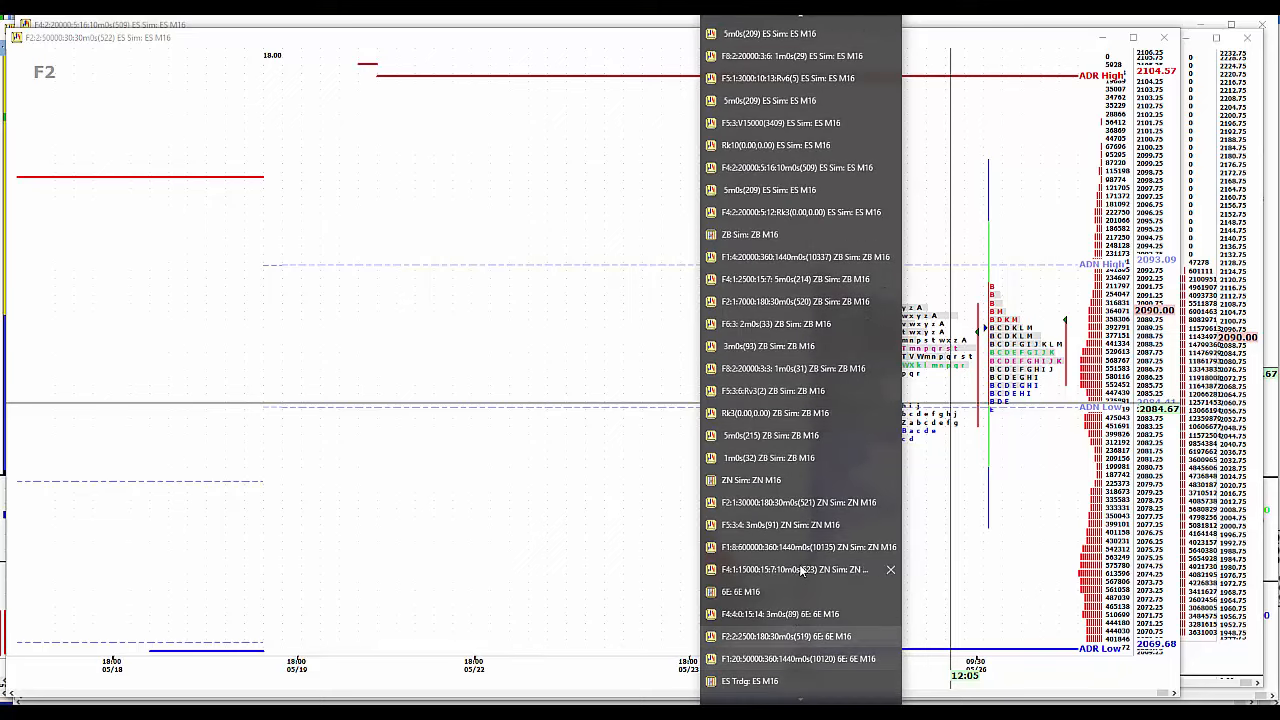
left_click(800, 548)
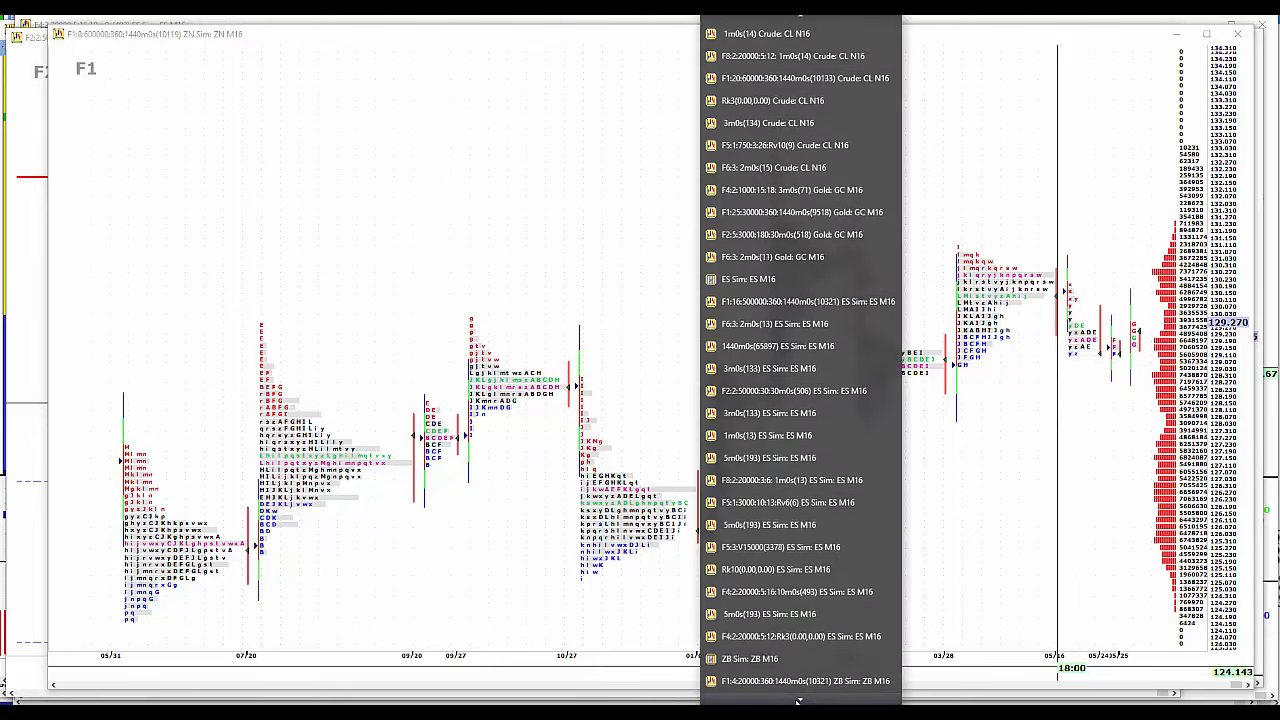
- Scroll further and load a different multi-day ZN market profile chart instead
scroll("down", 3)
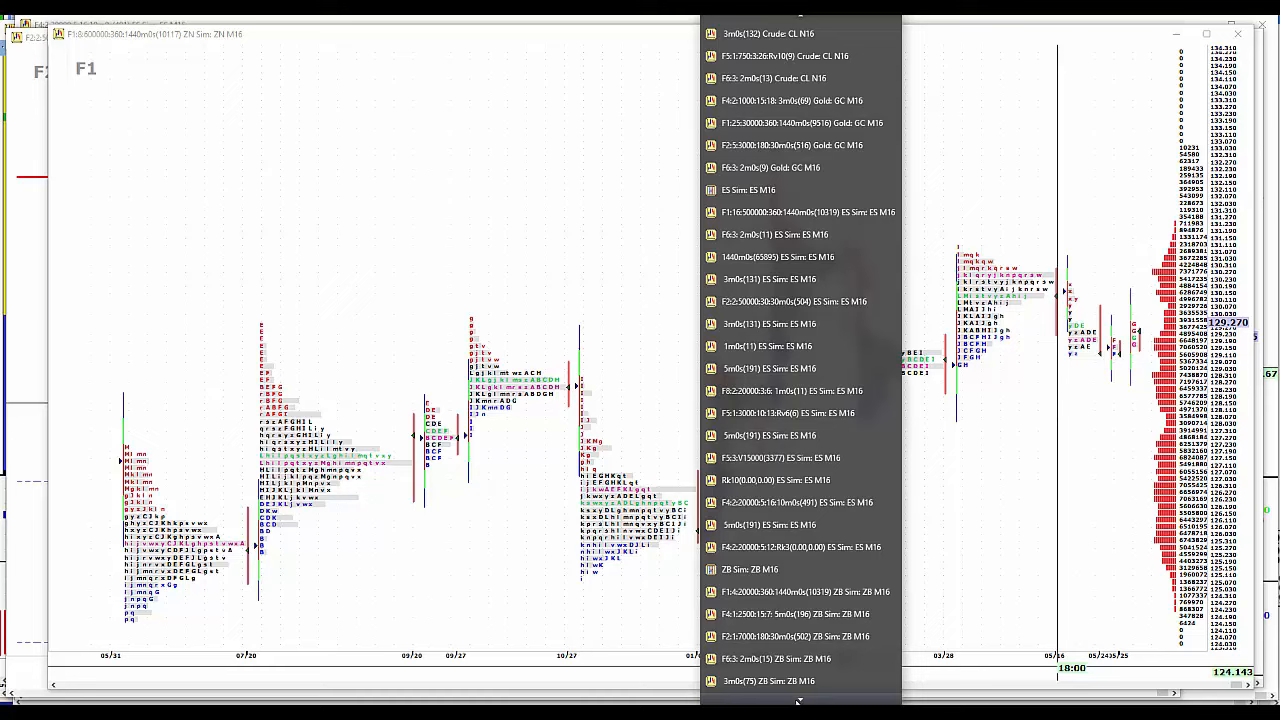
scroll("down", 3)
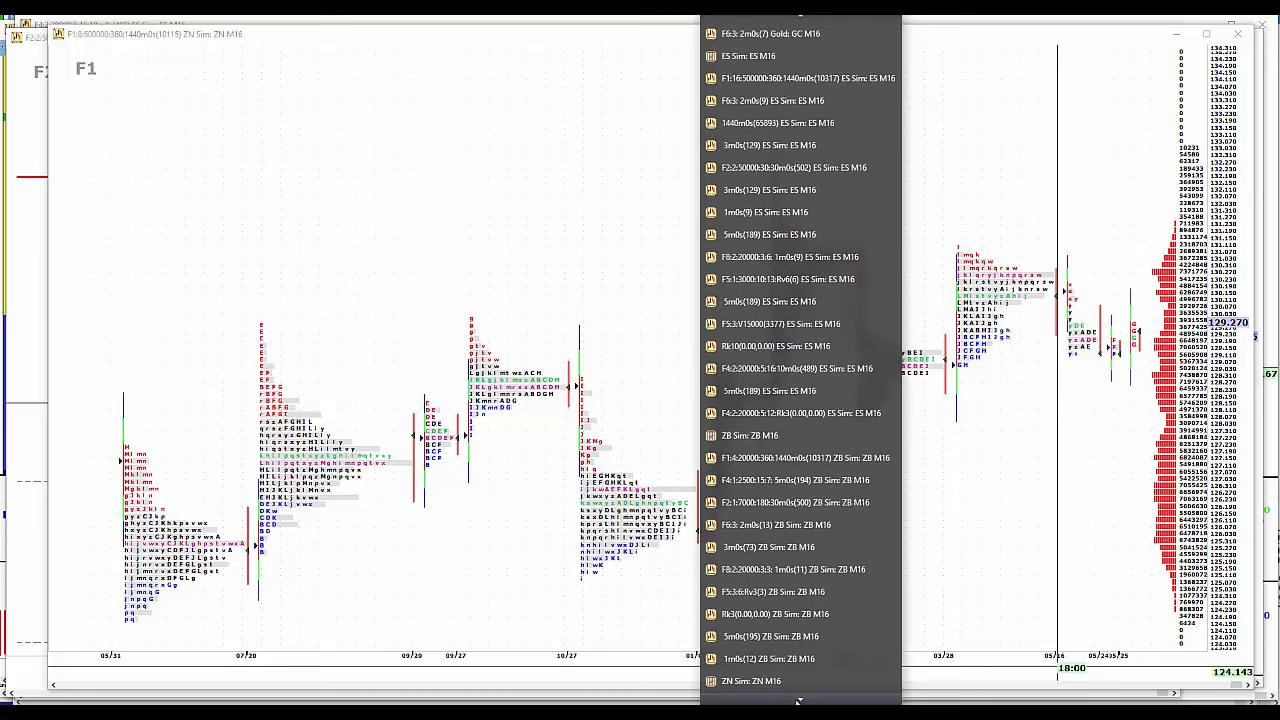
scroll("down", 3)
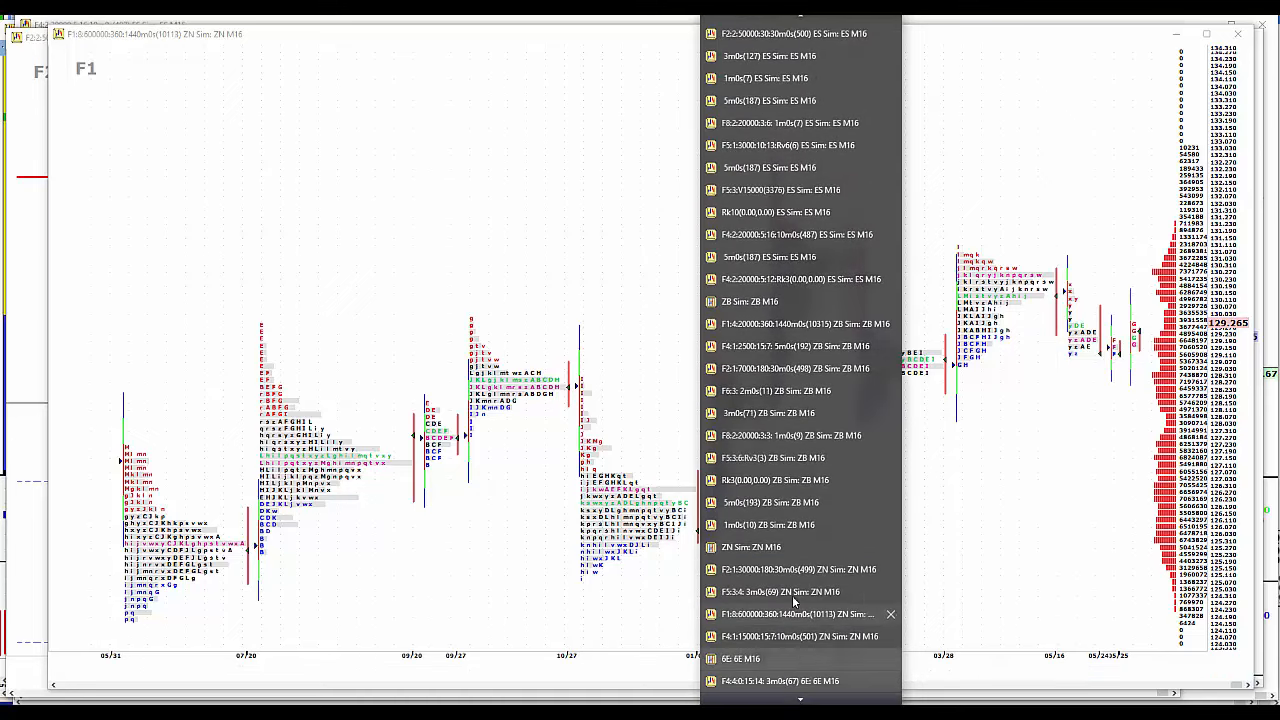
left_click(798, 568)
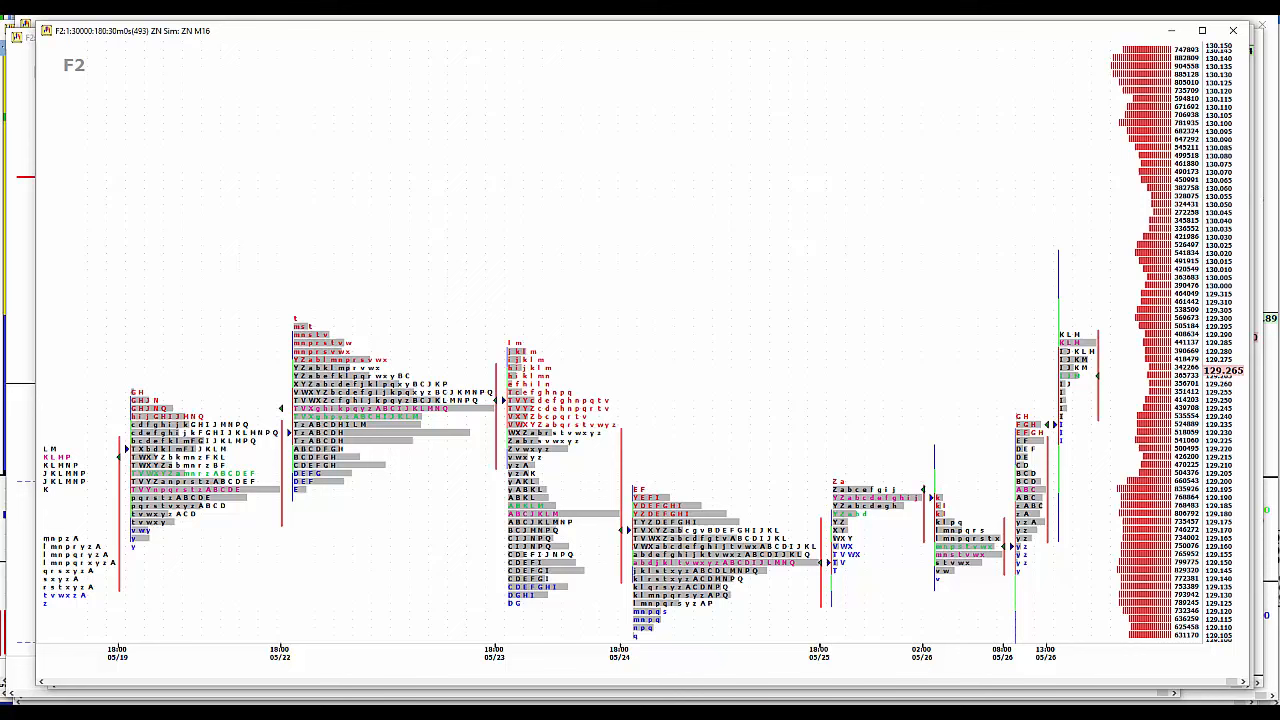
mouse_move(1078, 552)
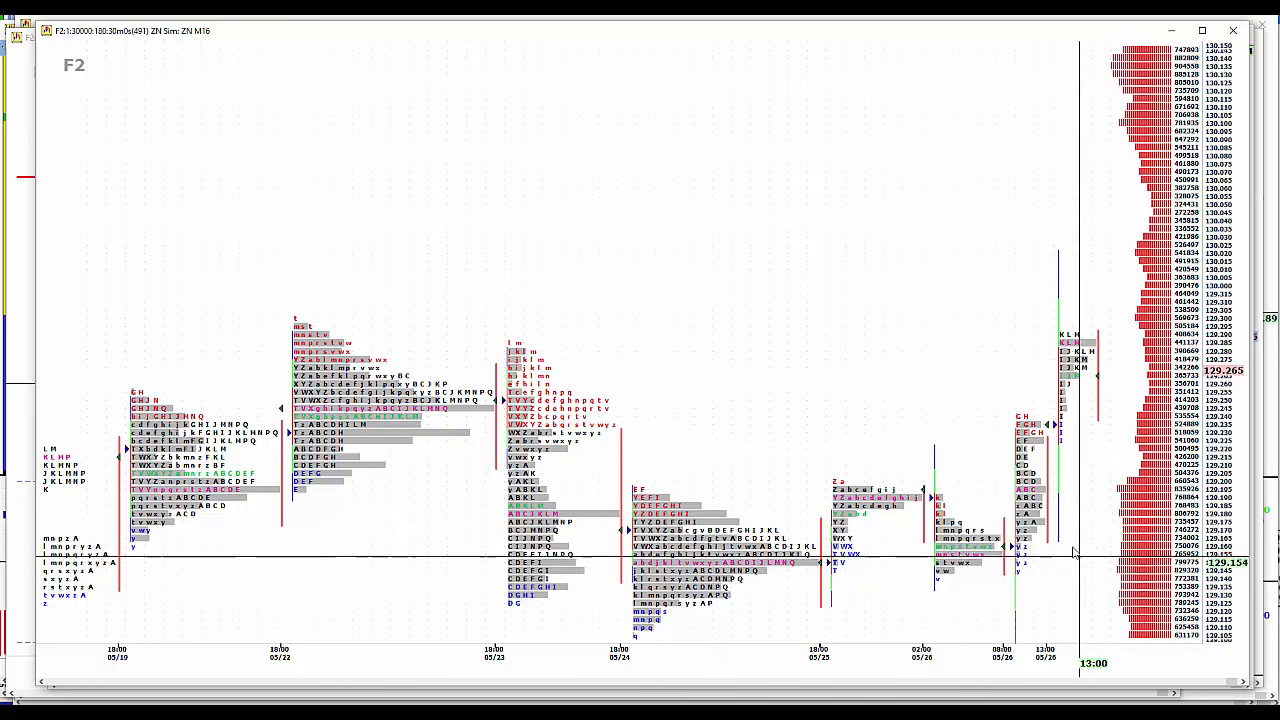
mouse_move(1048, 424)
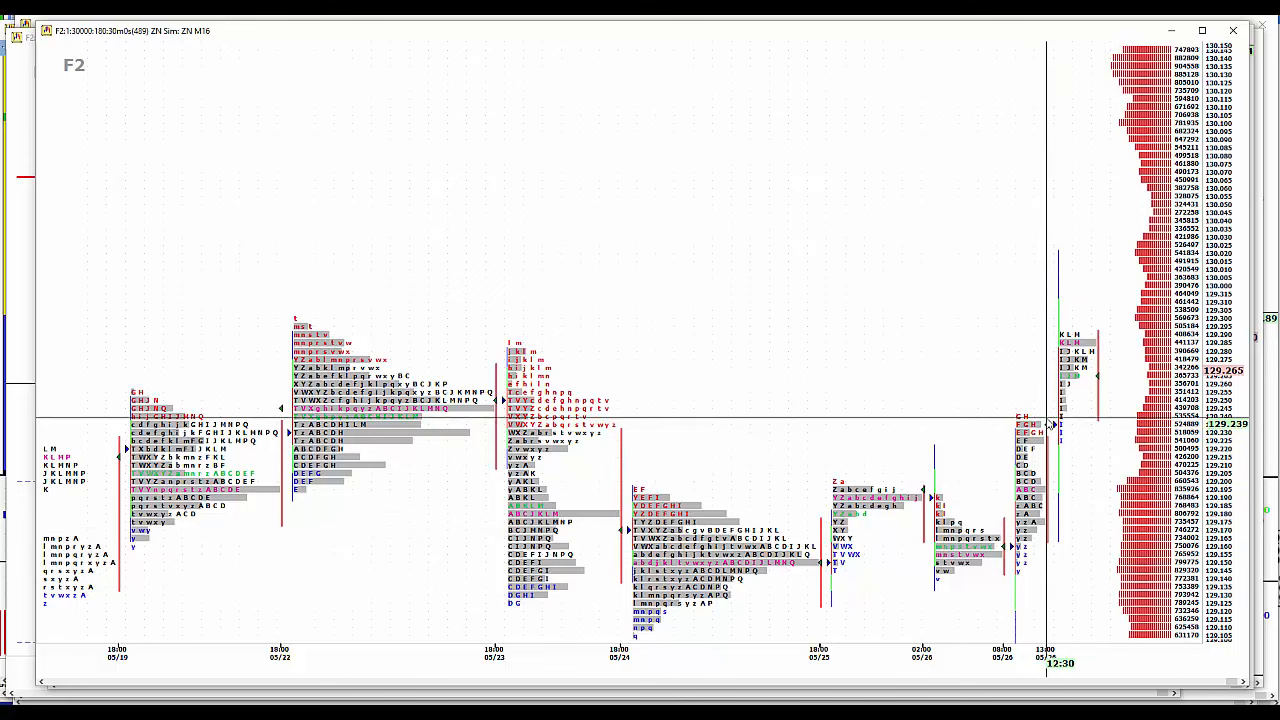
mouse_move(1060, 452)
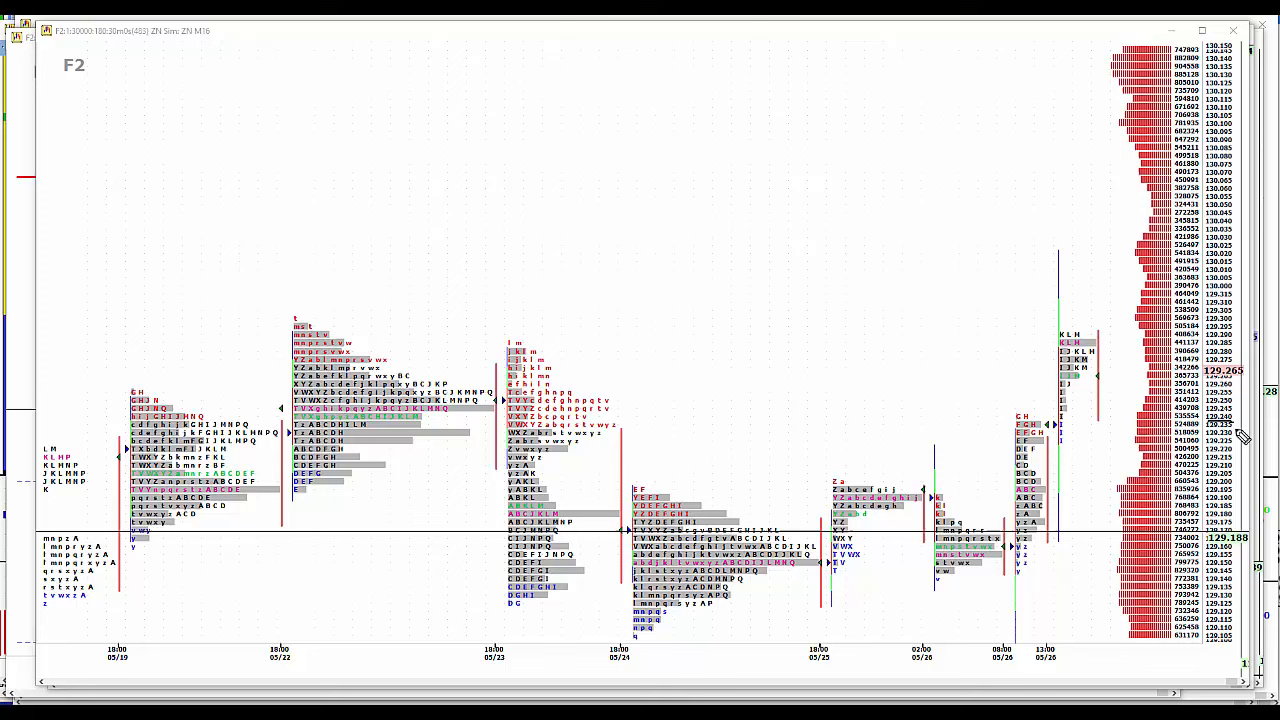
mouse_move(1216, 450)
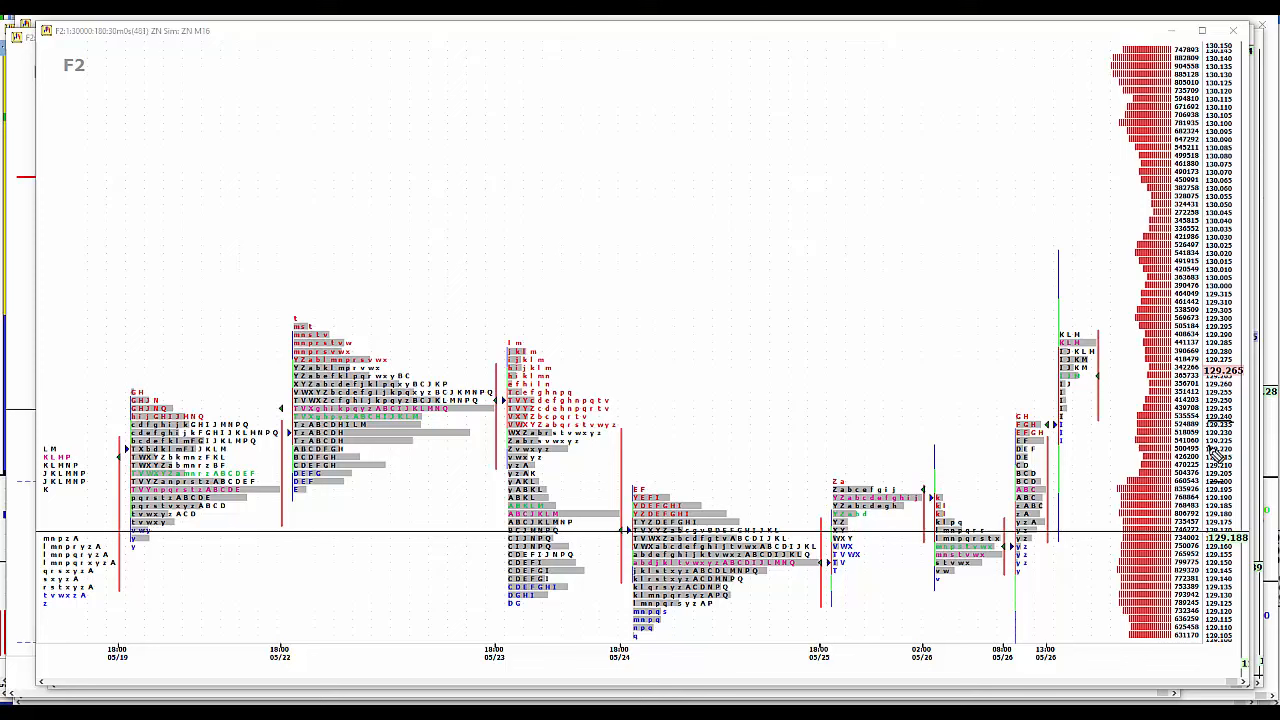
mouse_move(1220, 464)
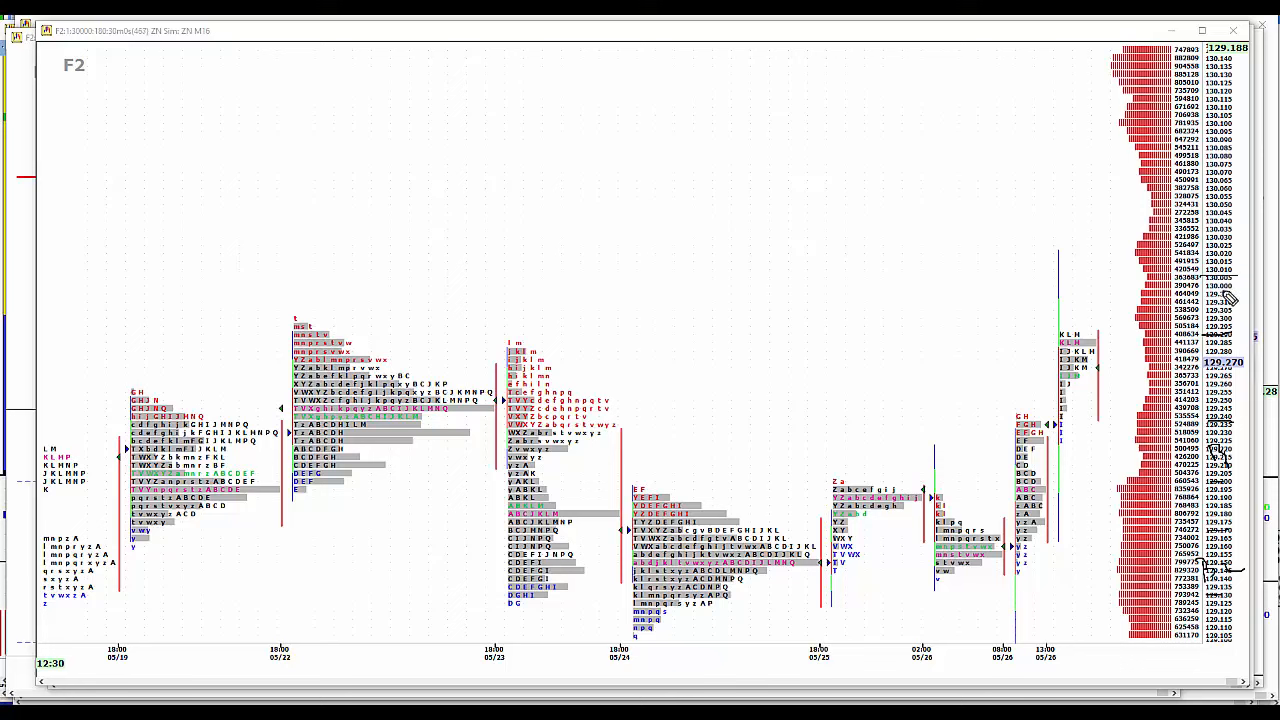
mouse_move(1230, 296)
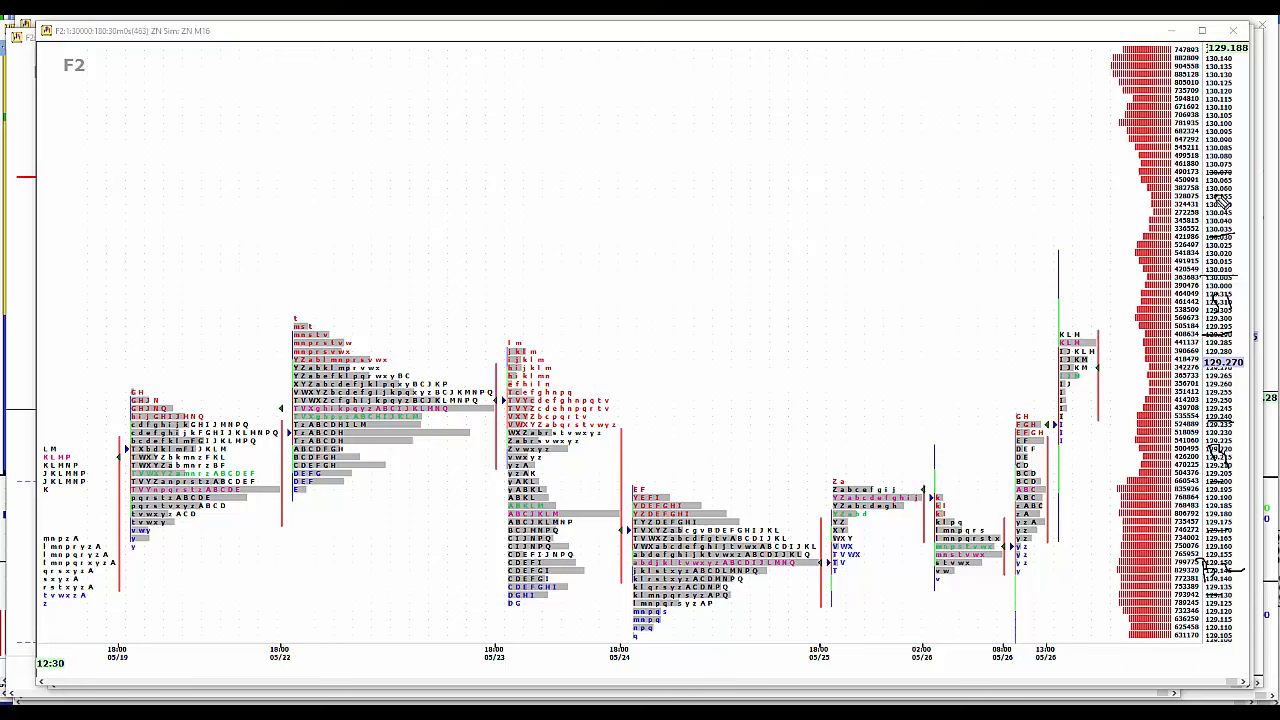
mouse_move(476, 352)
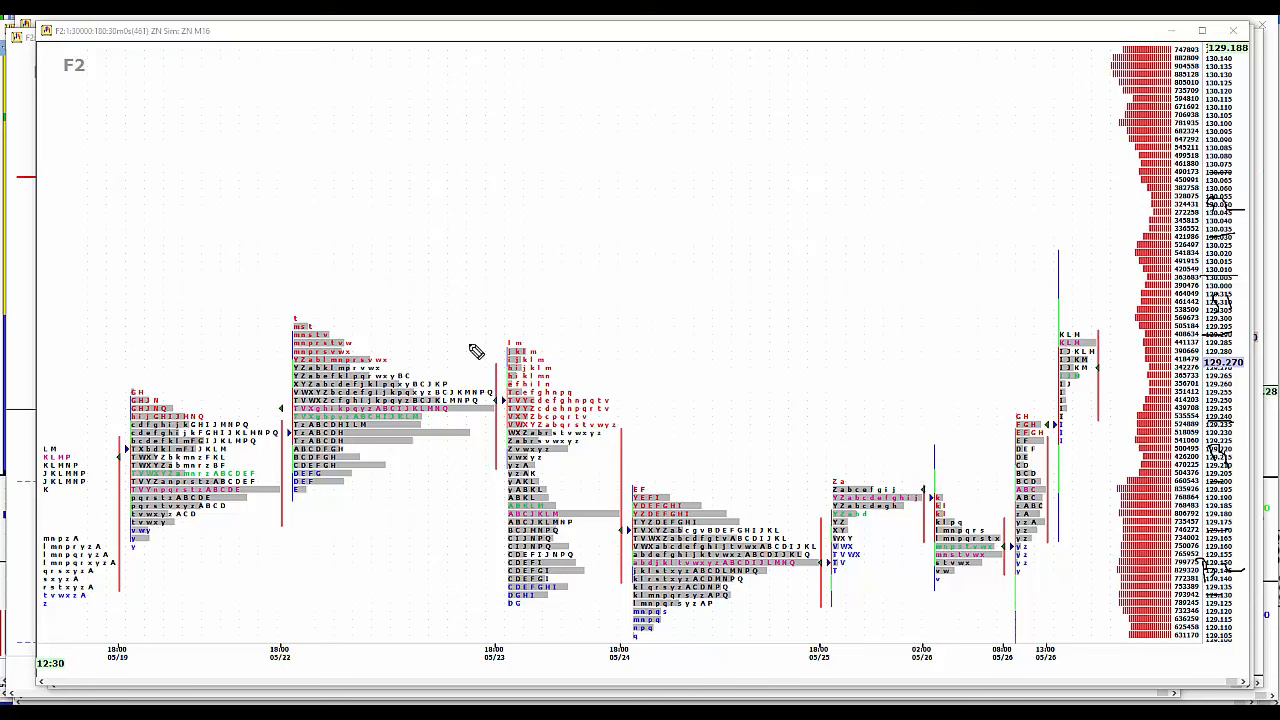
mouse_move(688, 476)
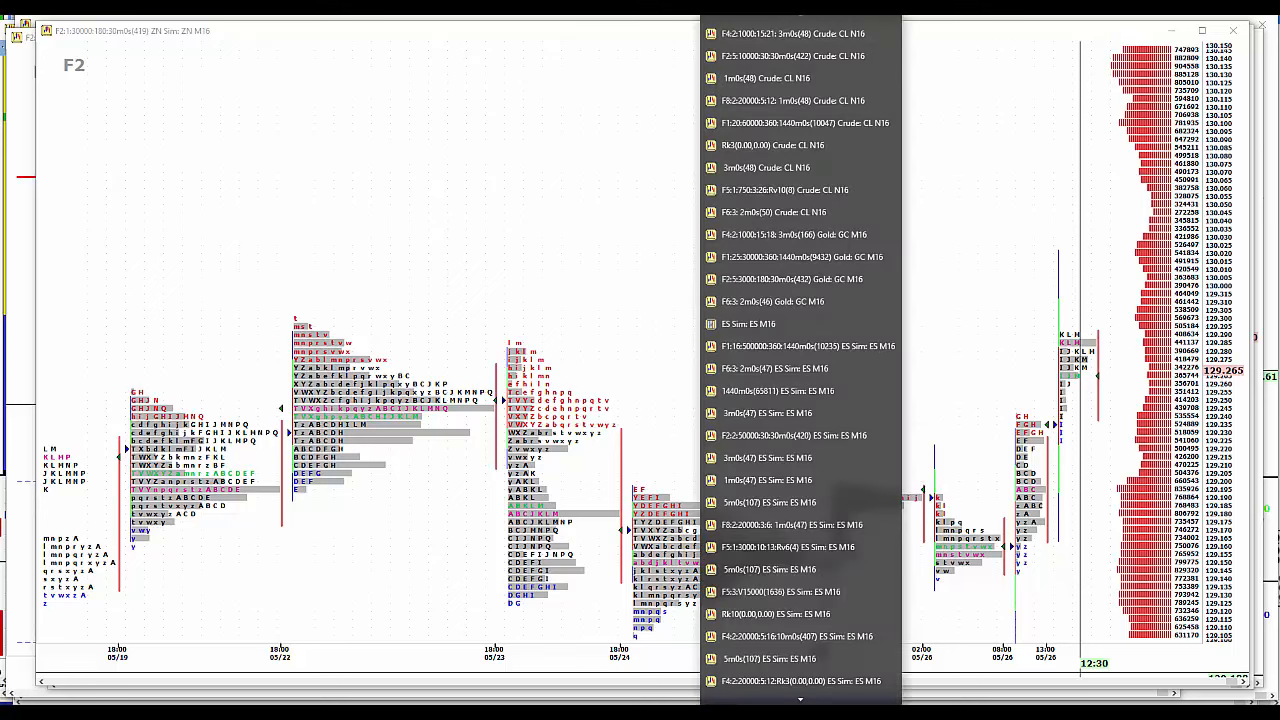
- Scroll the chart window list toward the ZB Sims bond futures entry
scroll("down", 3)
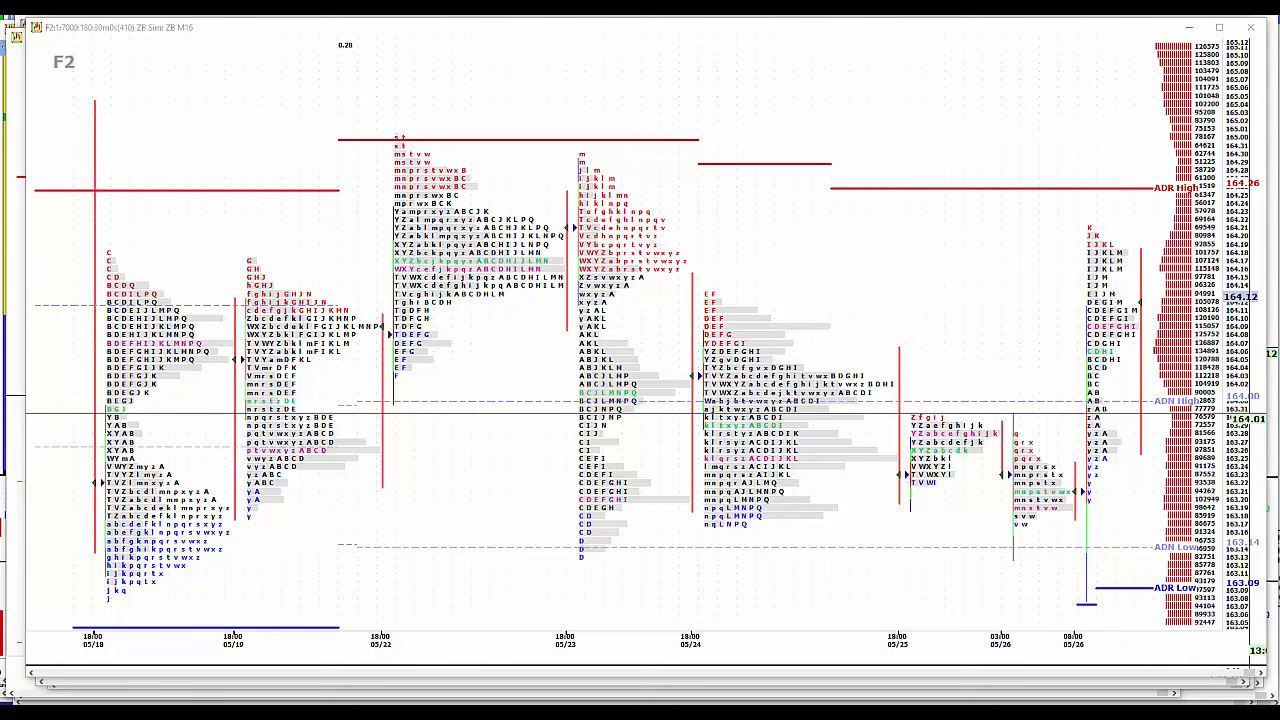
mouse_move(1124, 280)
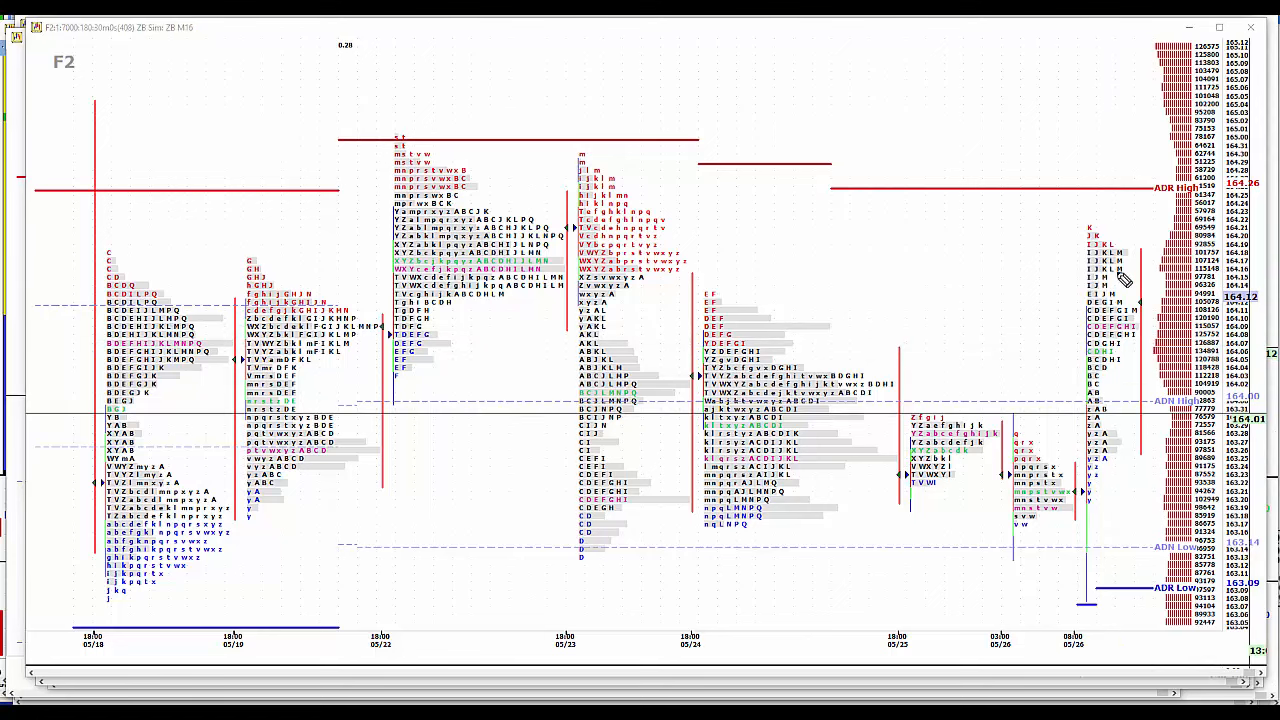
mouse_move(1260, 264)
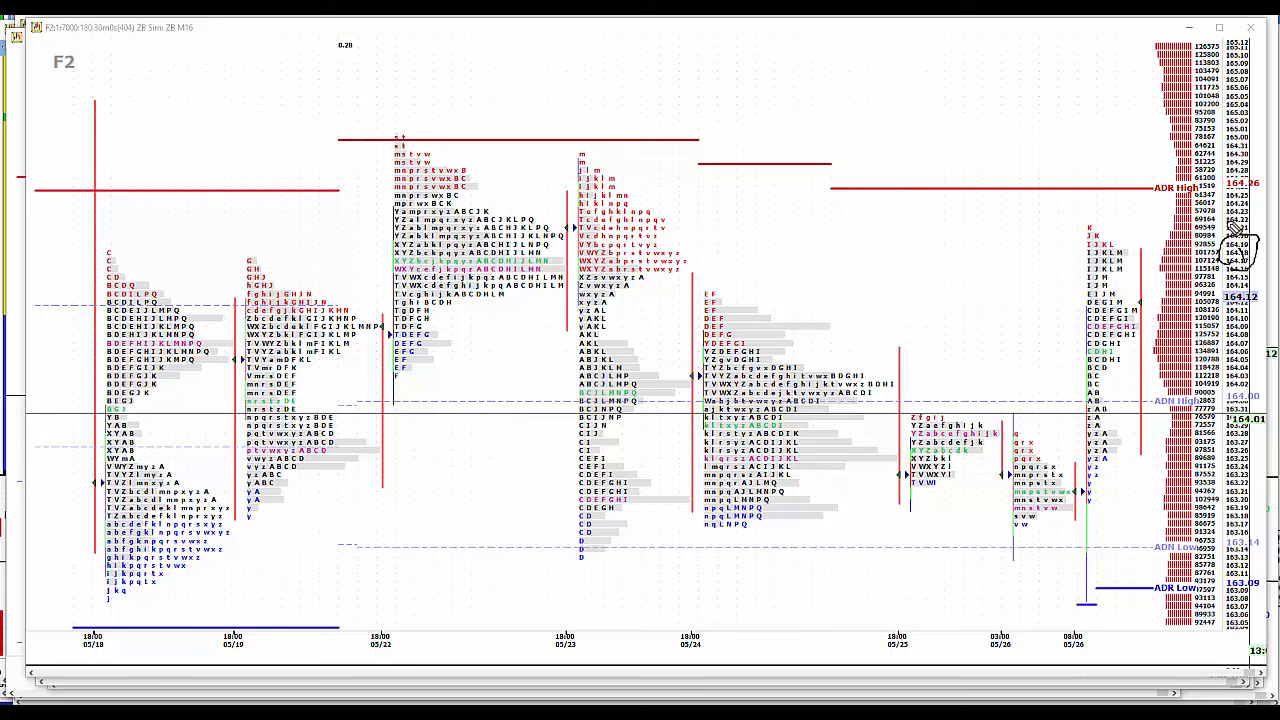
mouse_move(1256, 180)
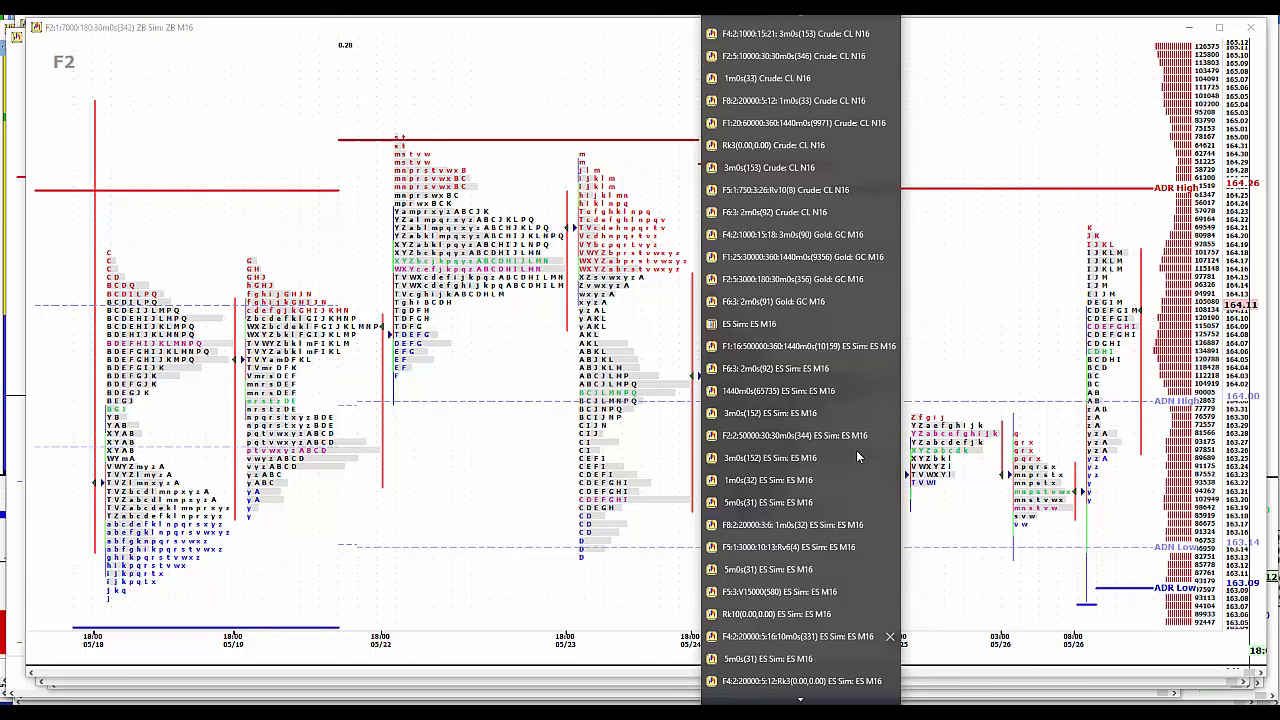
- Load the Gold GC M16 futures market profile chart from the window list
left_click(800, 256)
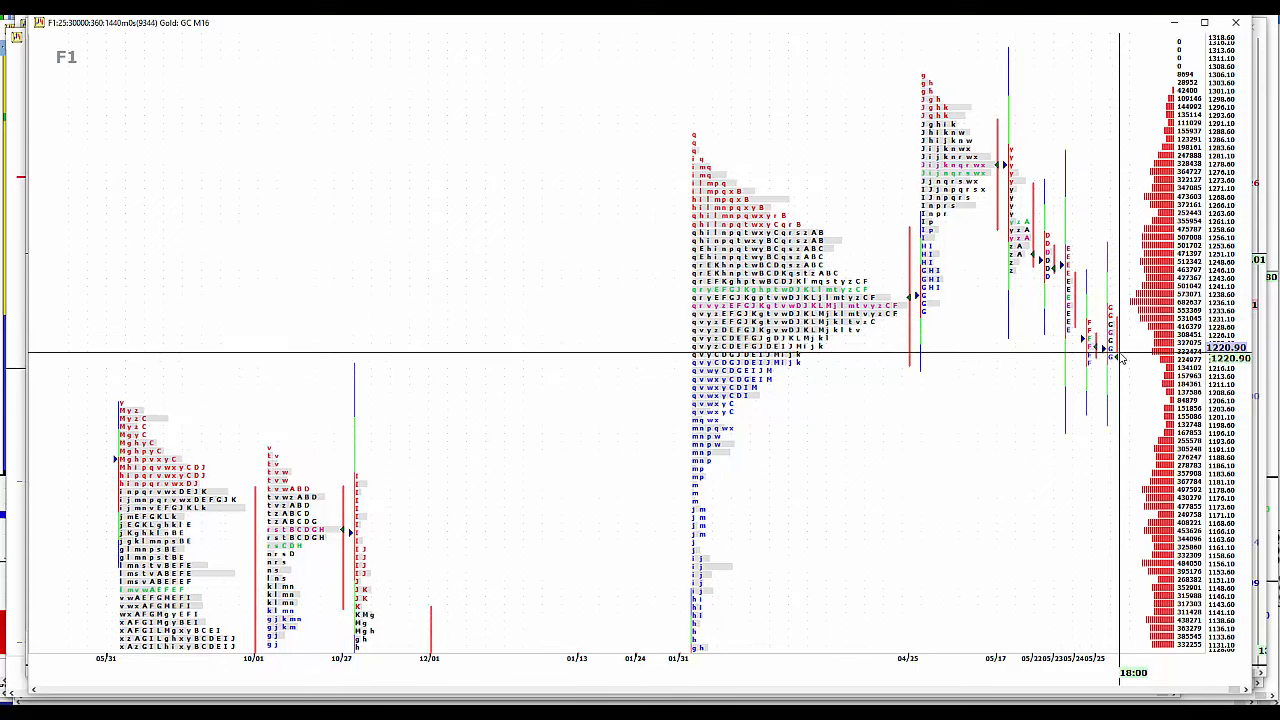
mouse_move(910, 630)
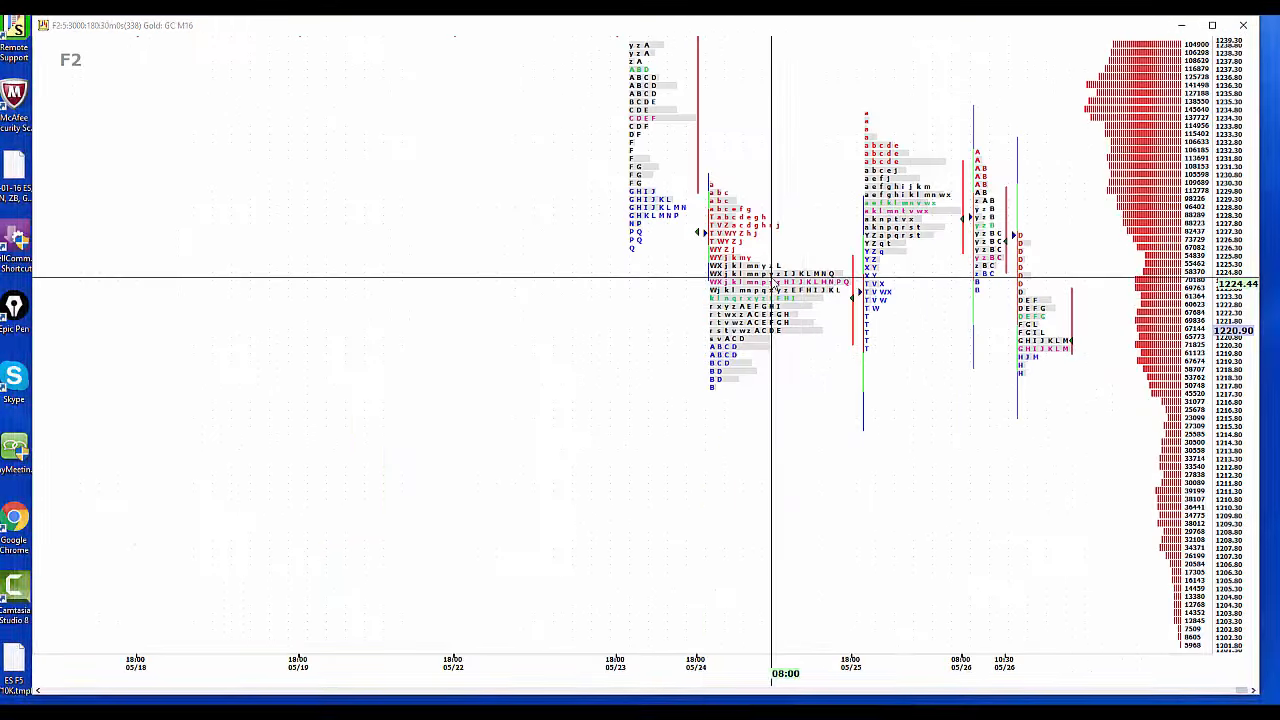
mouse_move(820, 272)
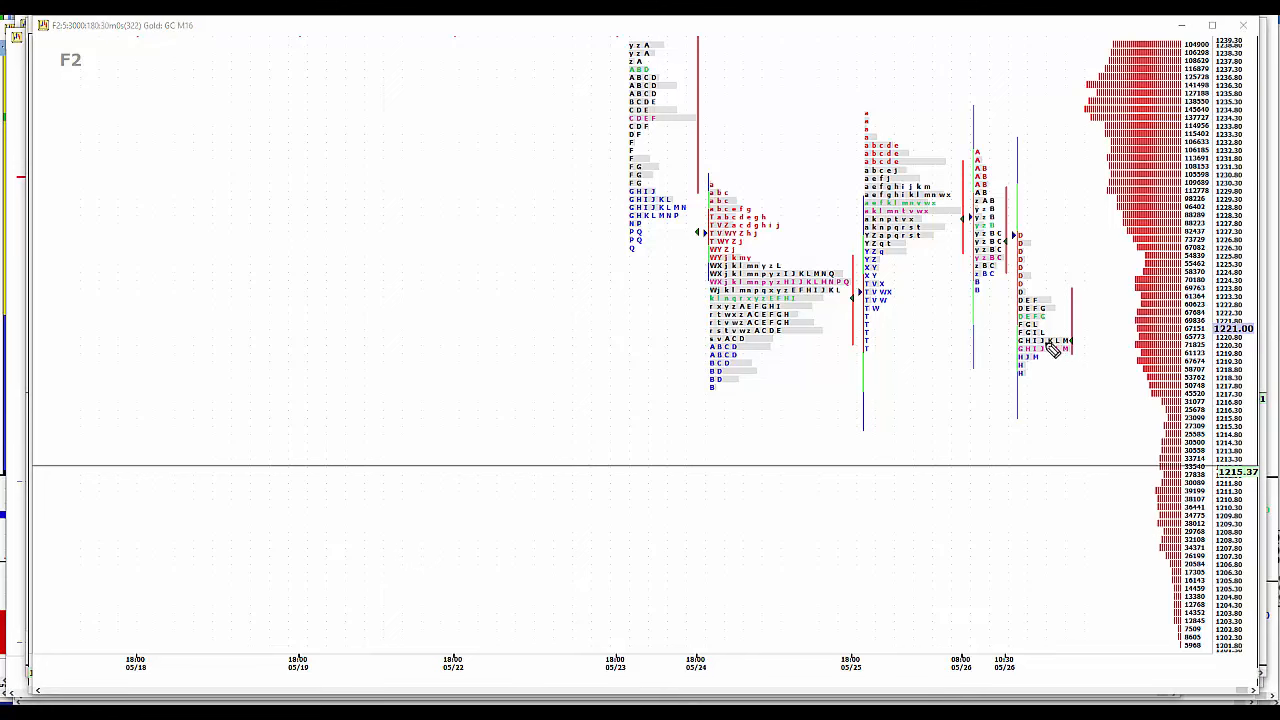
mouse_move(1156, 318)
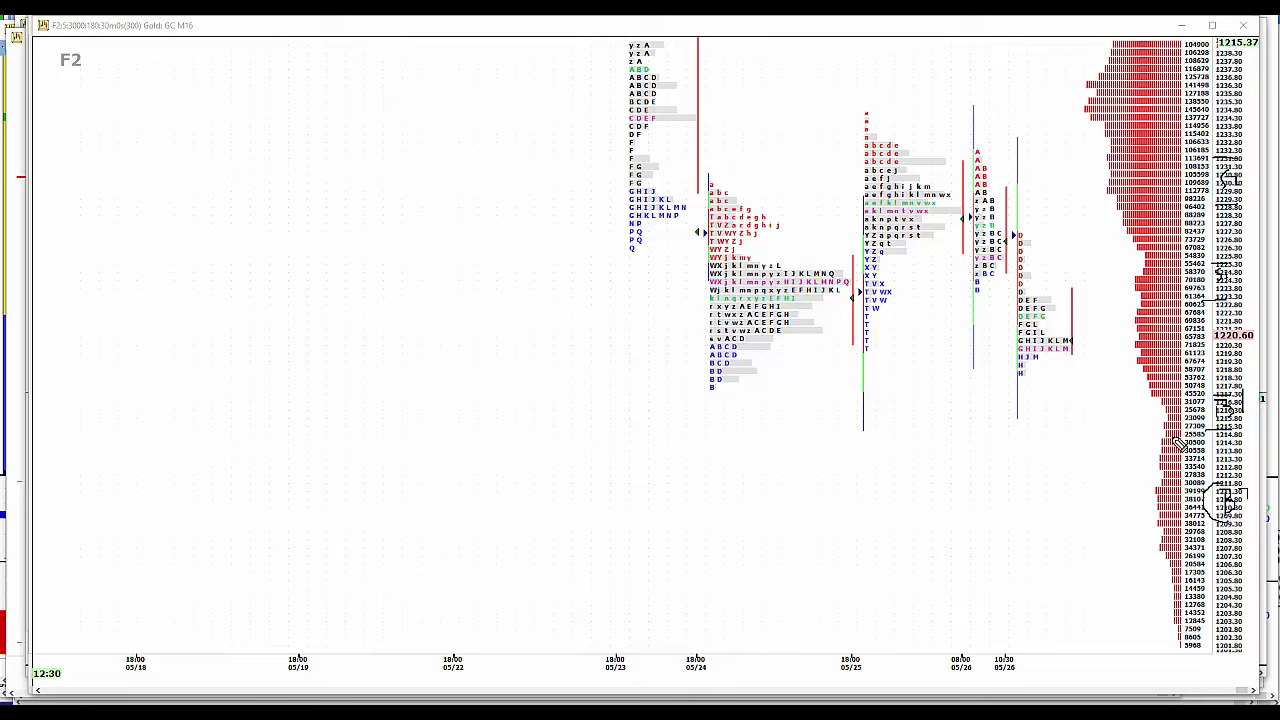
mouse_move(1172, 464)
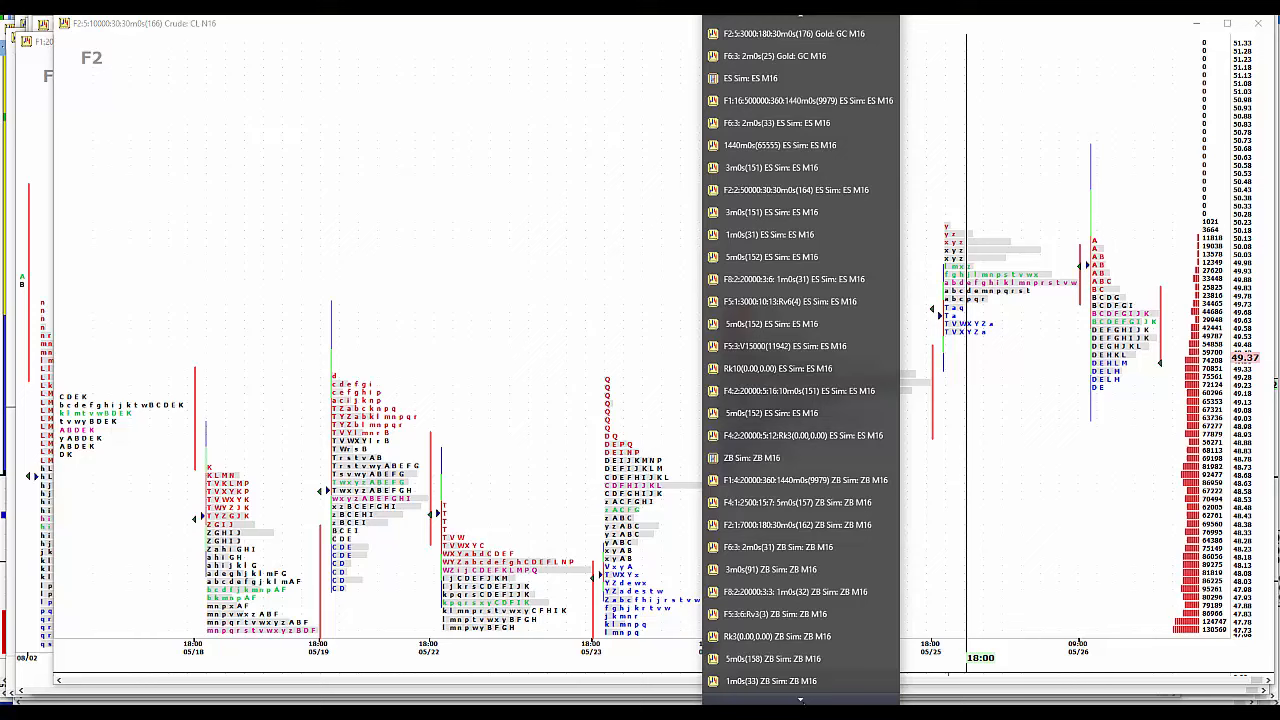
- Scroll the window list down and load the F2 6E M16 euro futures profile chart
scroll("down", 3)
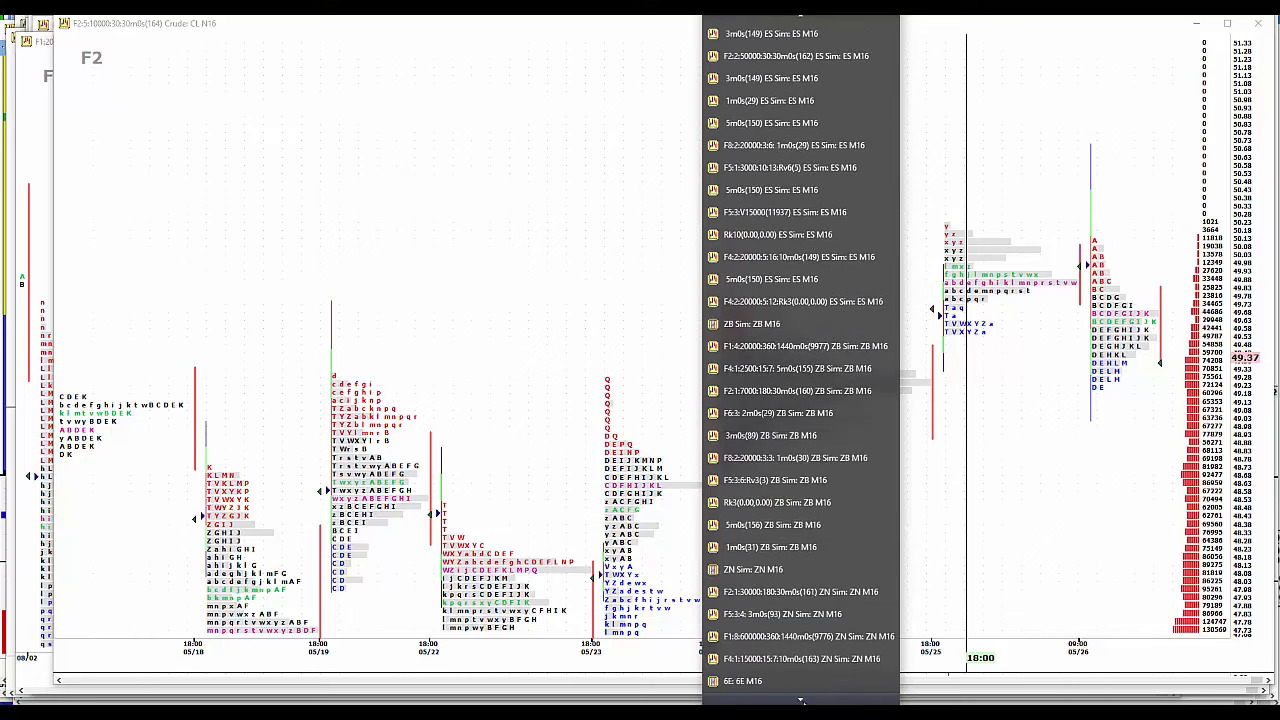
scroll("down", 3)
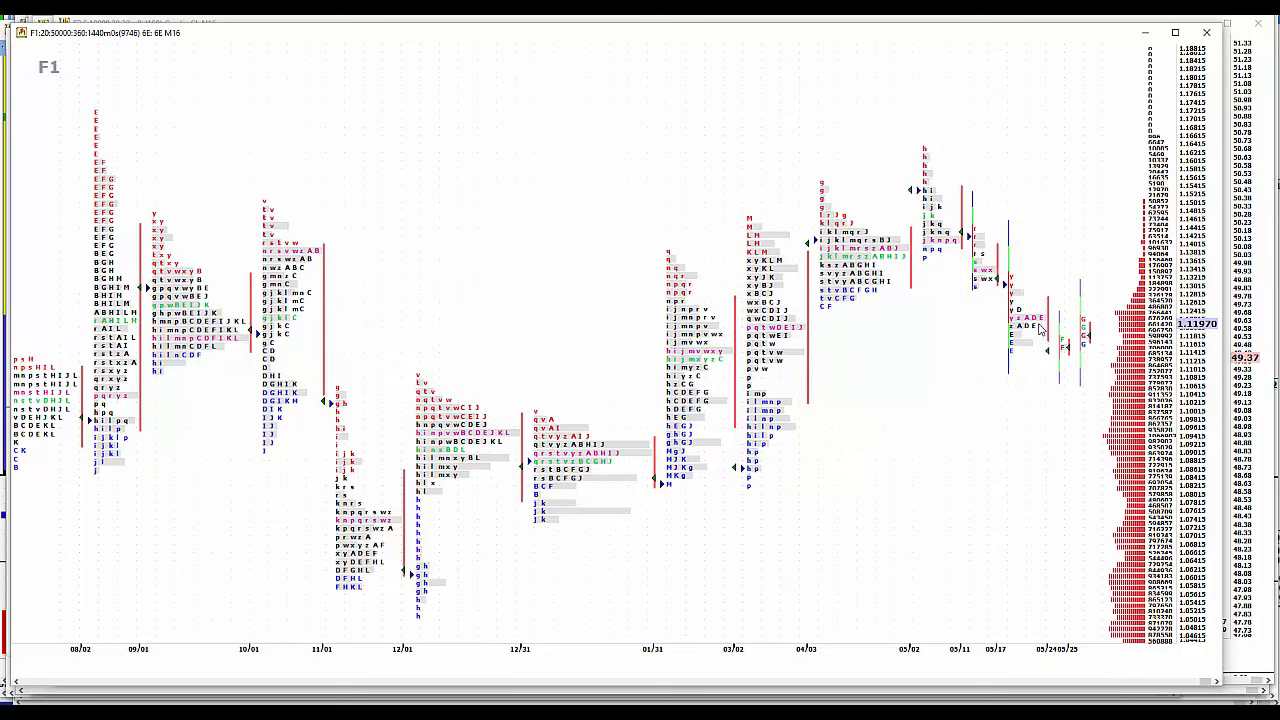
mouse_move(1064, 350)
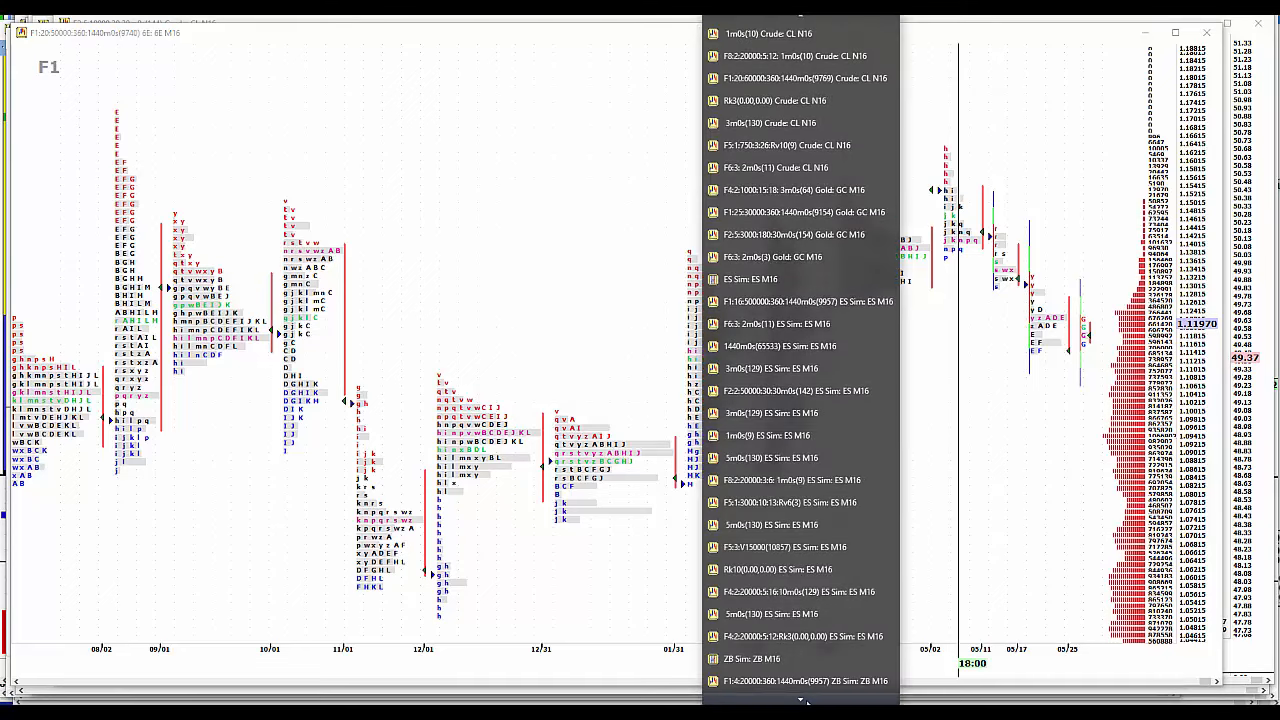
scroll("down", 3)
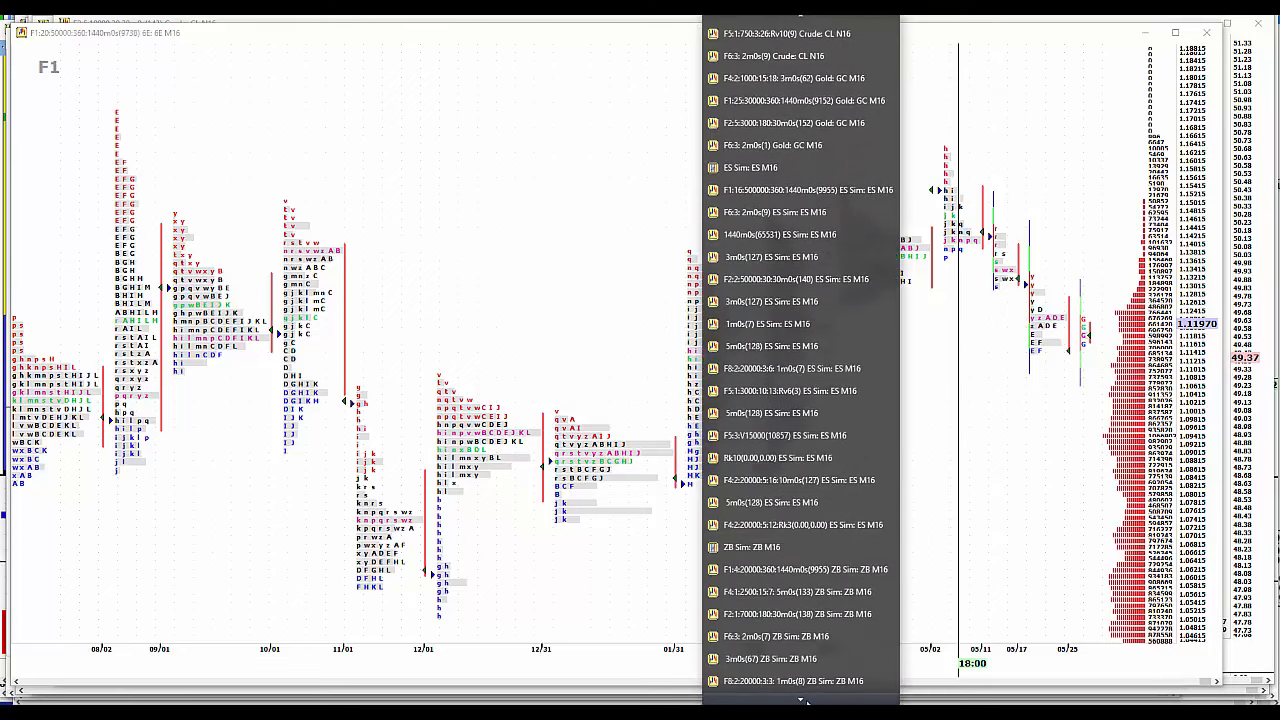
scroll("down", 3)
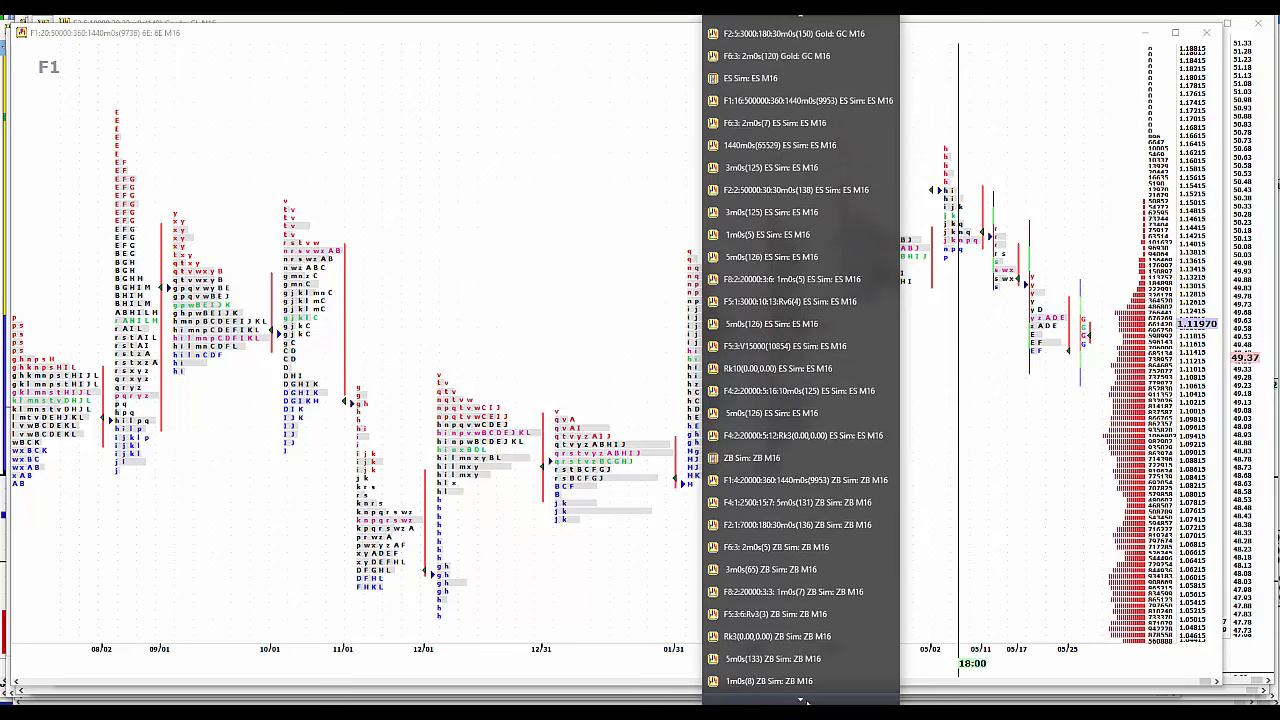
scroll("down", 3)
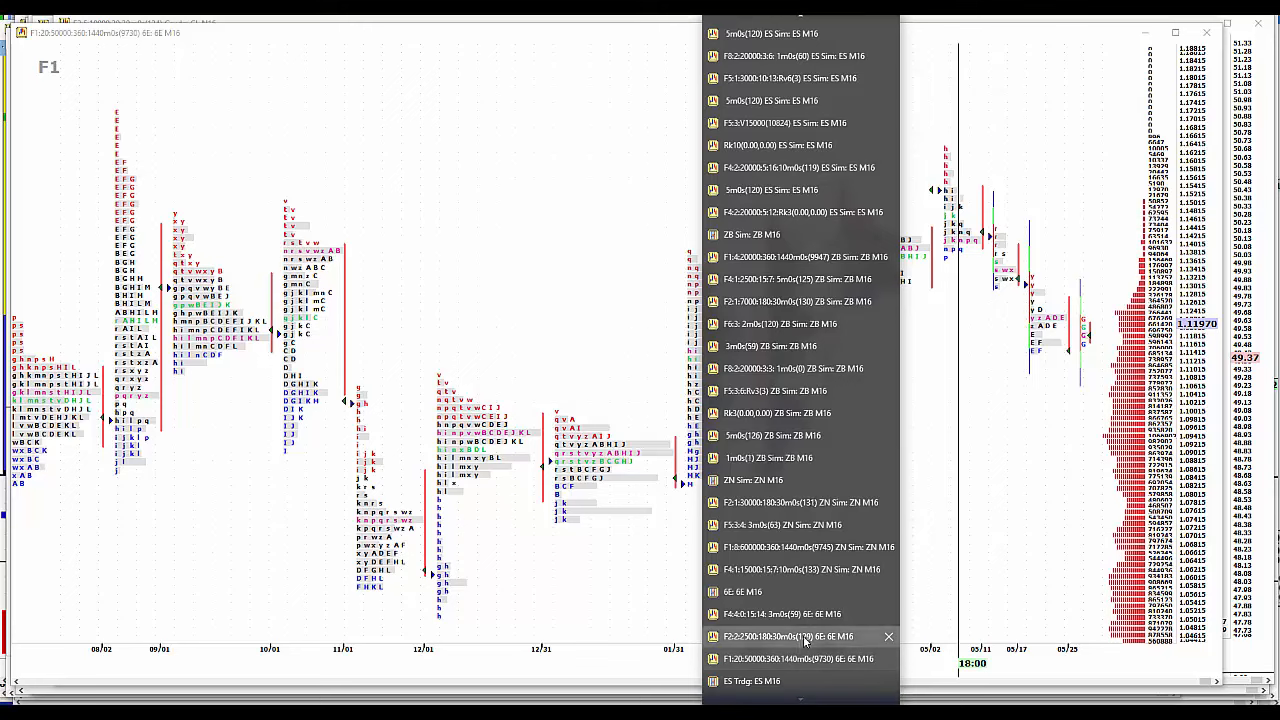
left_click(790, 636)
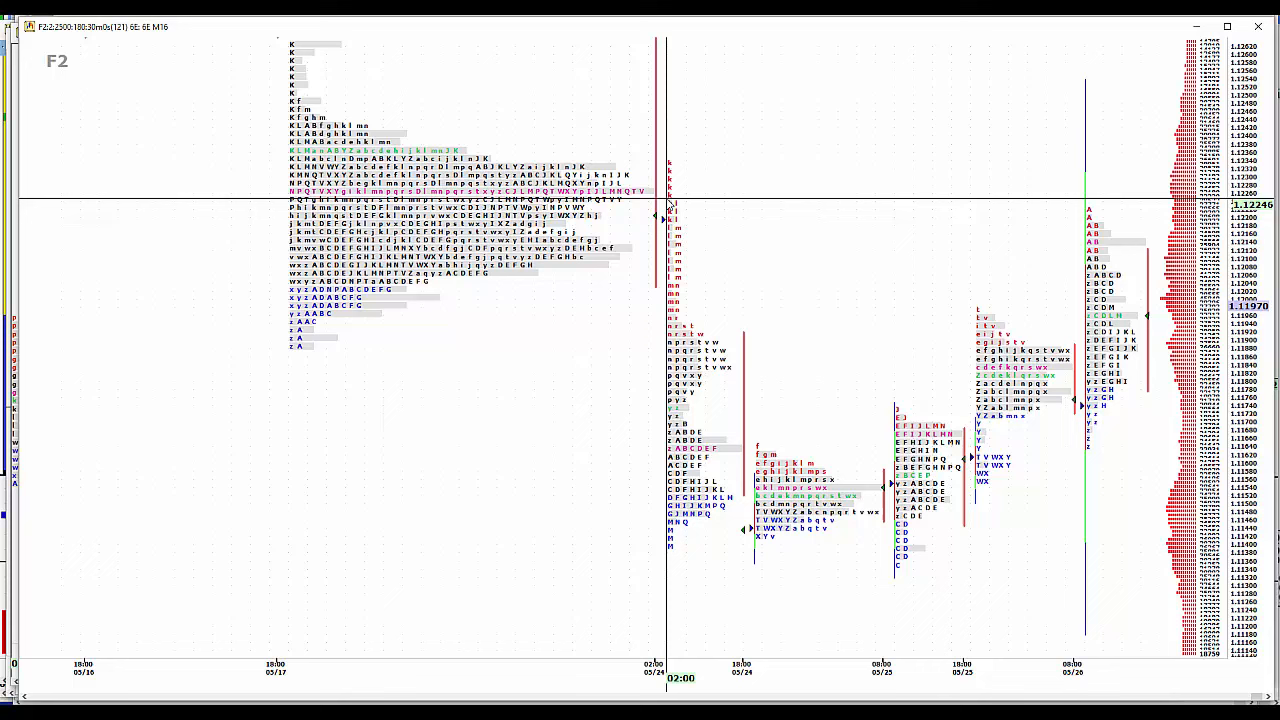
mouse_move(1144, 318)
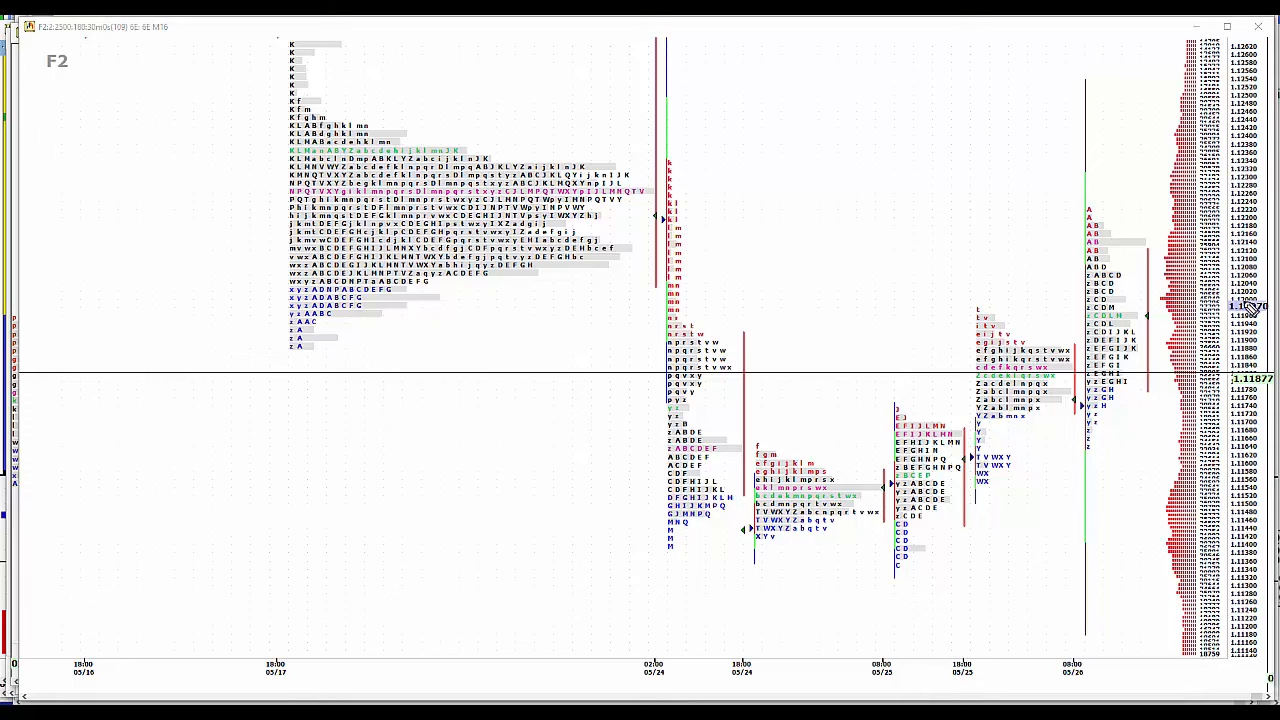
mouse_move(1240, 260)
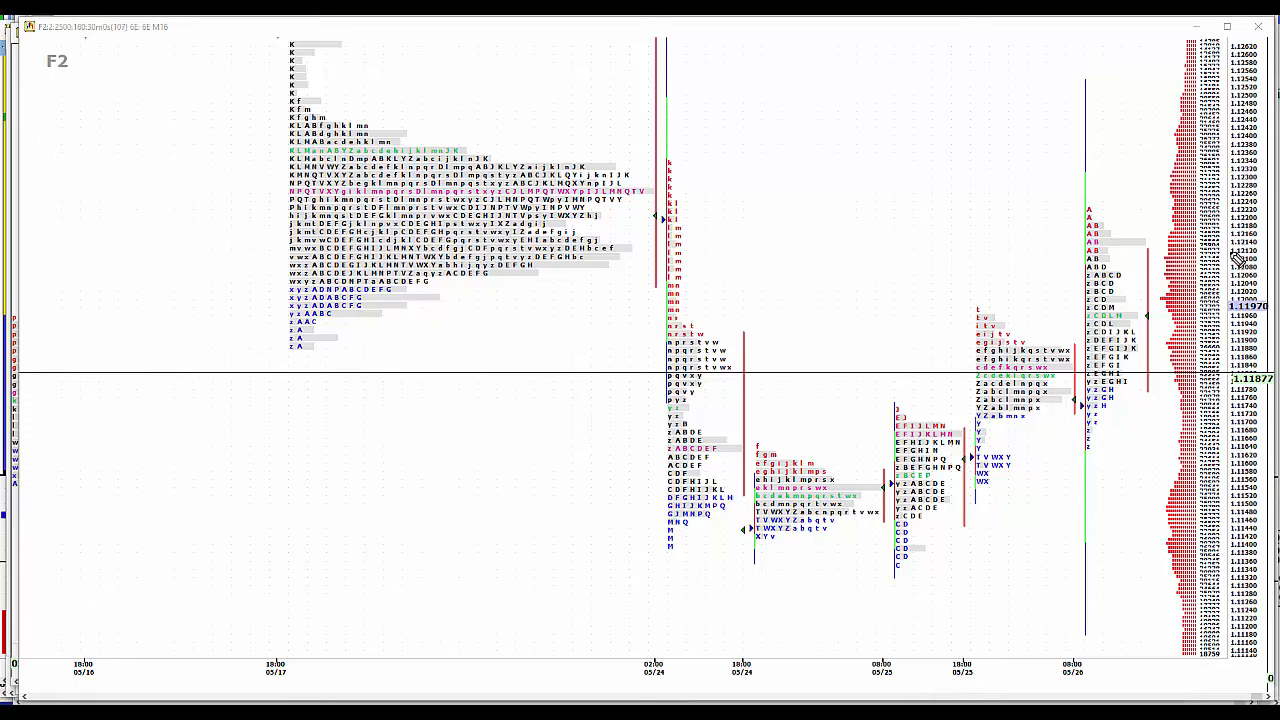
mouse_move(1240, 240)
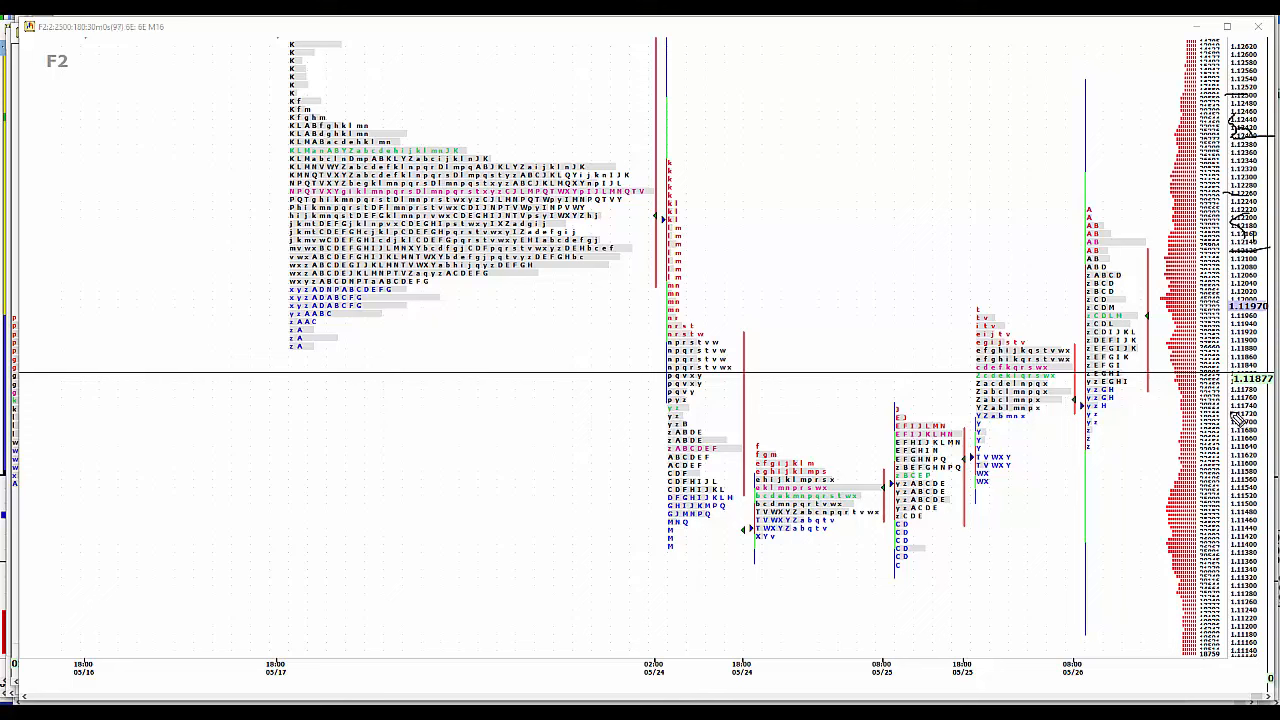
mouse_move(1190, 418)
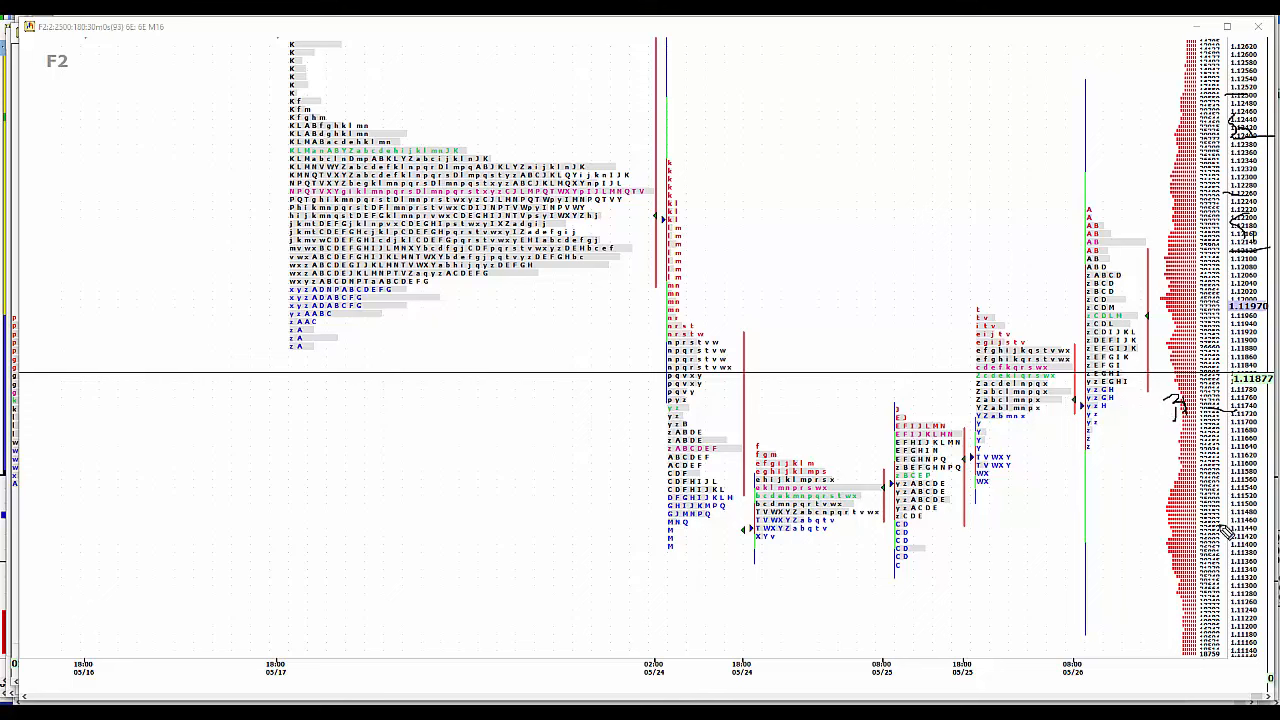
mouse_move(1228, 512)
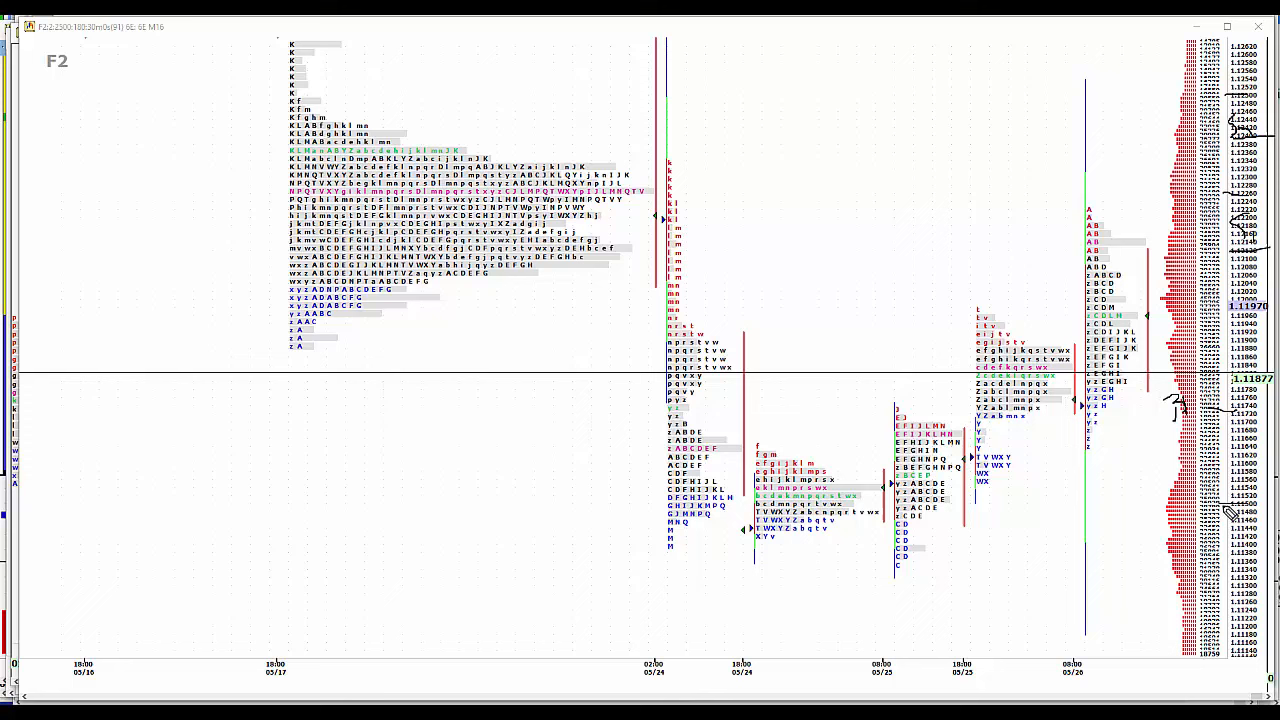